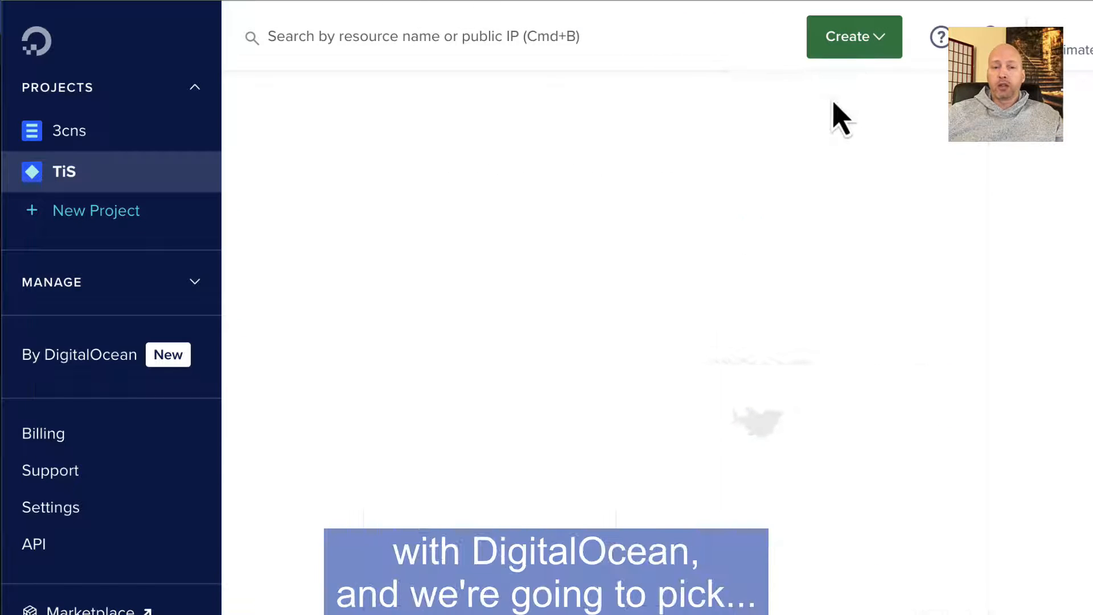
Configure a new Debian 12 x64 Basic droplet with the hostname d12-zulip
click(853, 36)
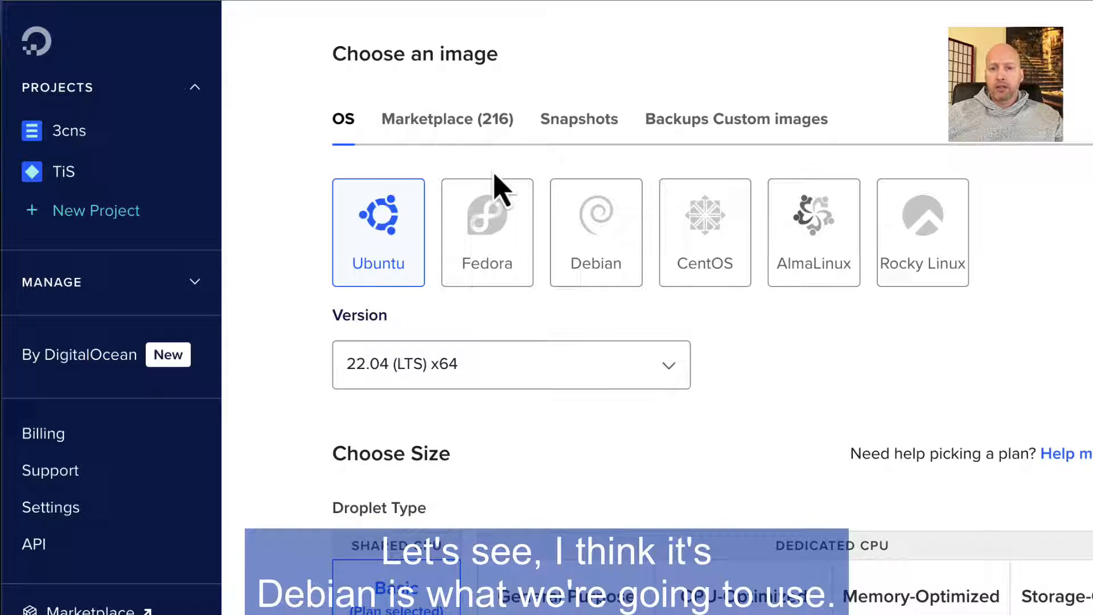
click(596, 232)
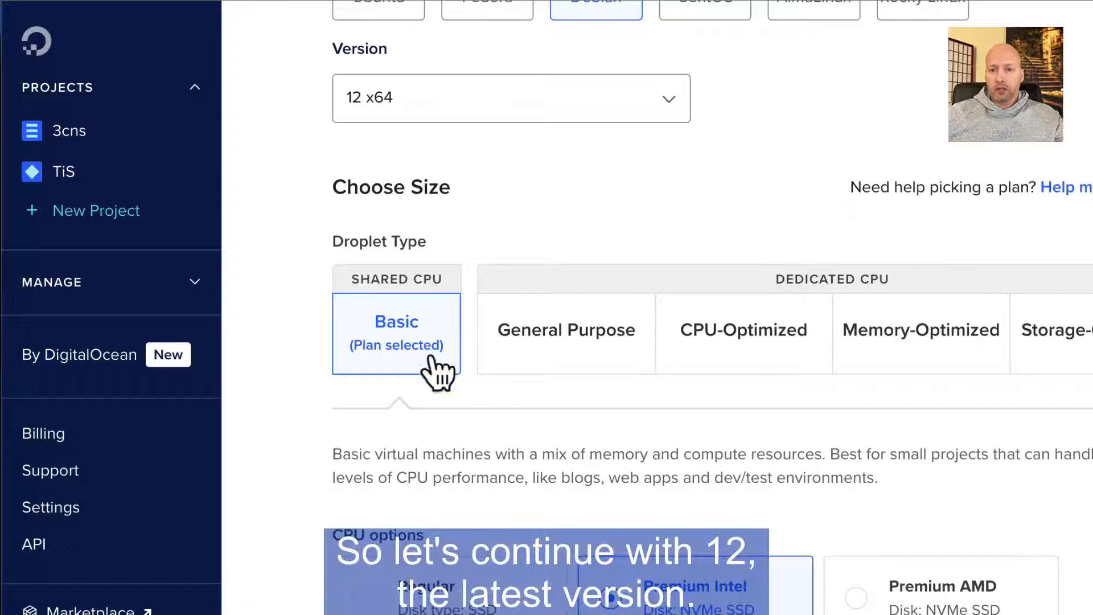
scroll(down, 3)
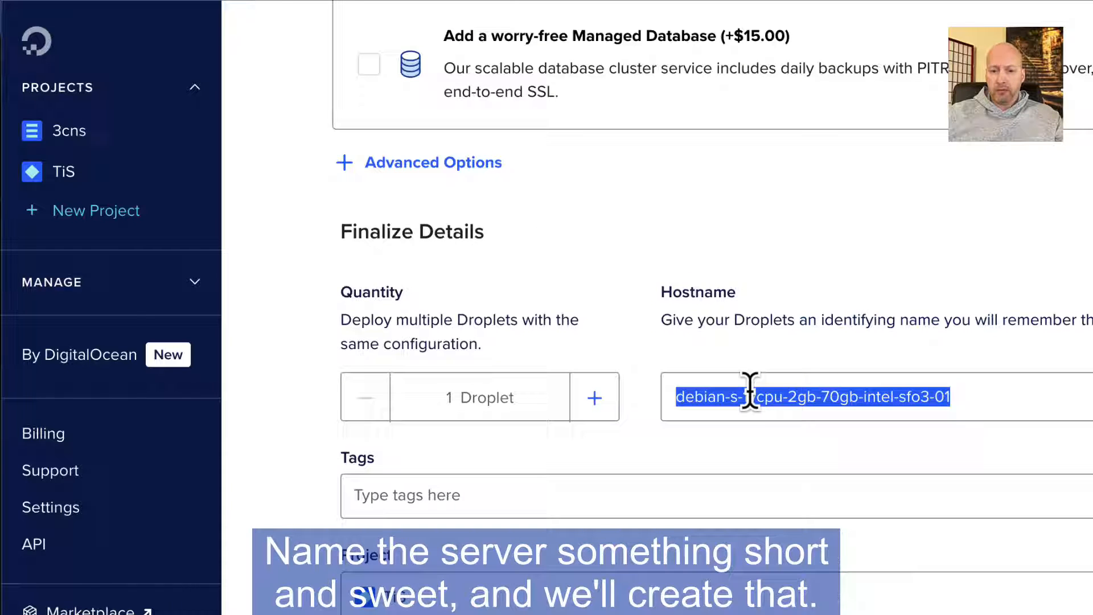
text(d12-zulip)
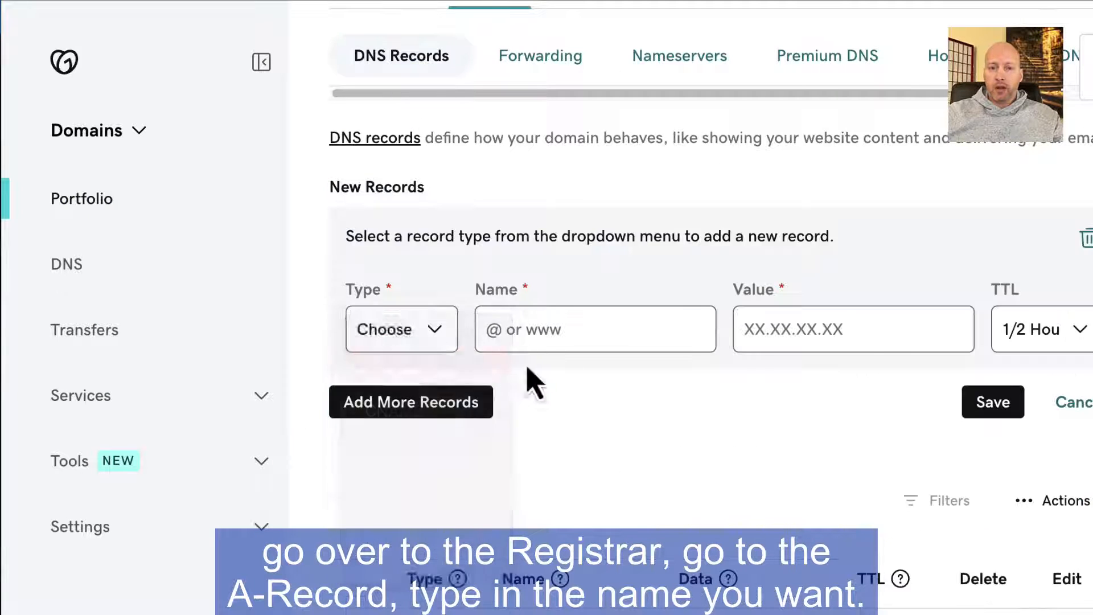
Add an A record for subdomain zo pointing to 144.126.215.164 and copy the apt update command
text(zo)
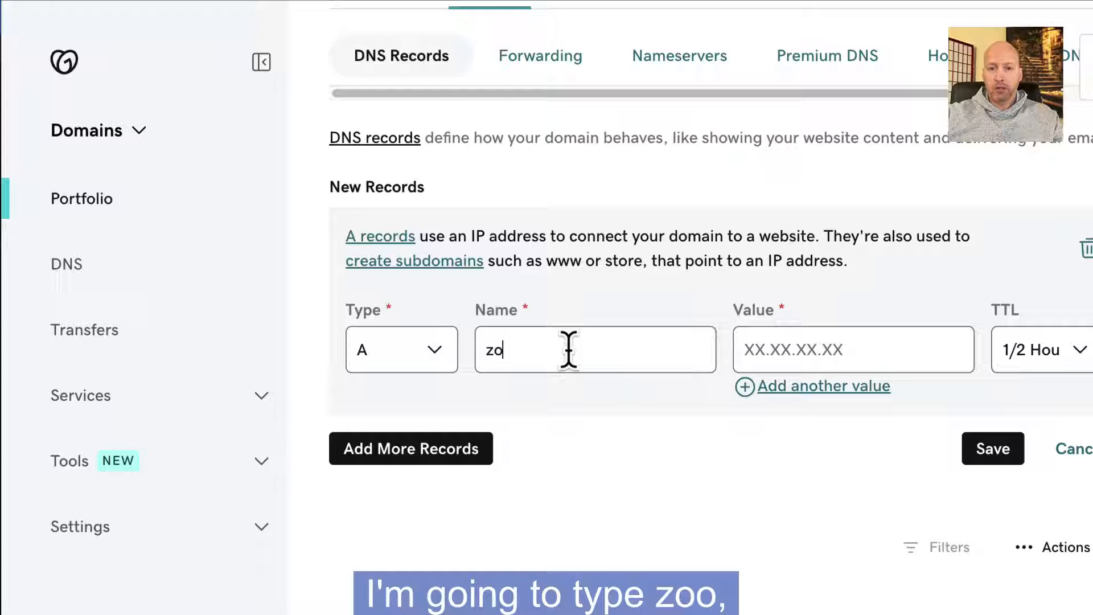
text(144.126.215.164)
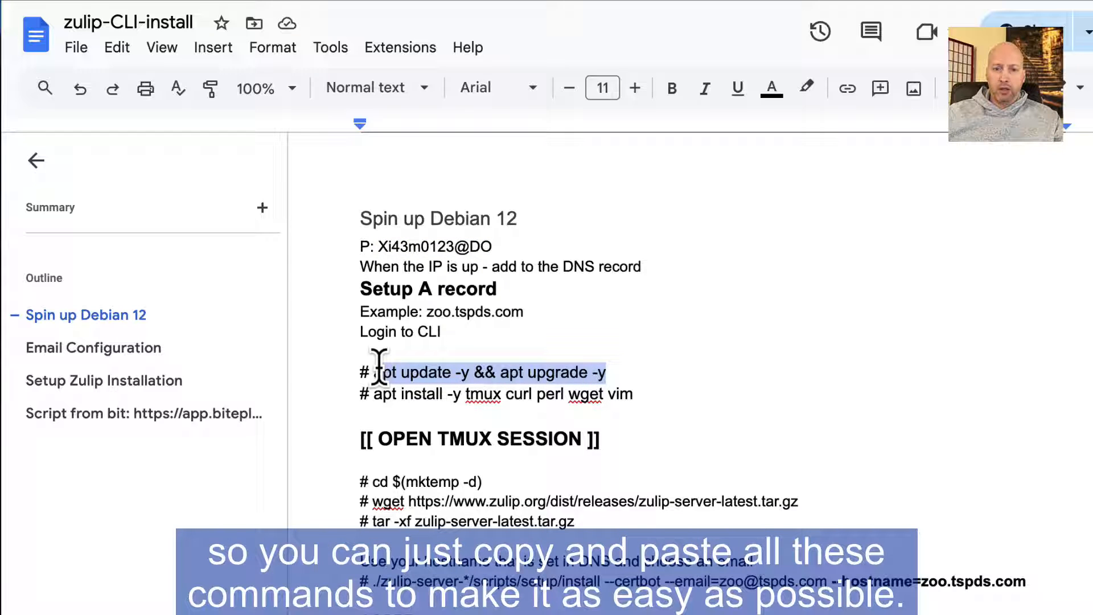
right_click(482, 372)
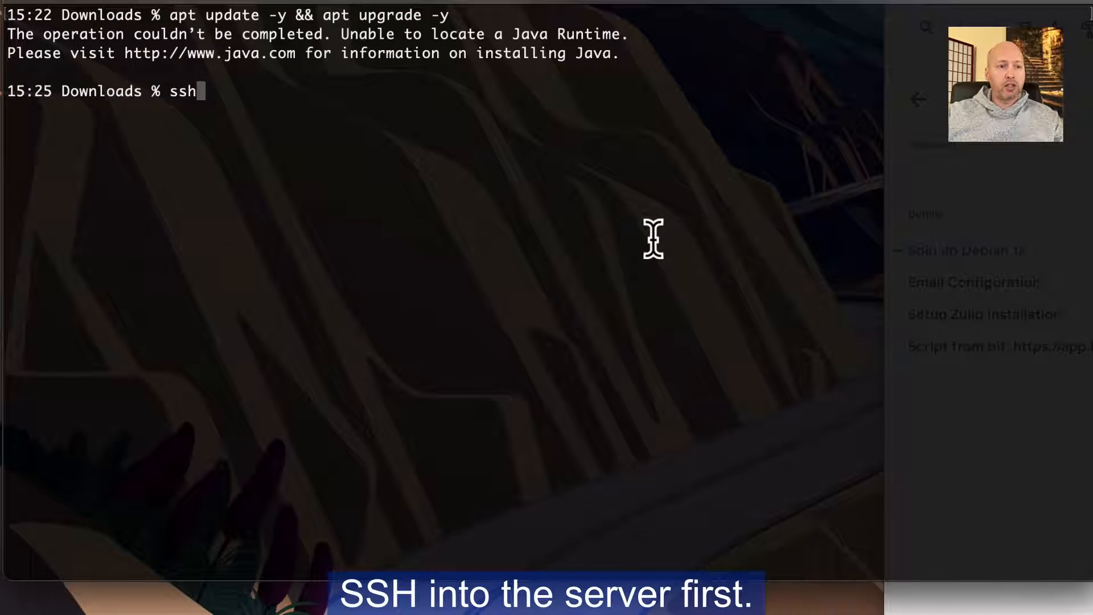
SSH into 144.126.215.164 as root, accepting the host fingerprint
text(root@)
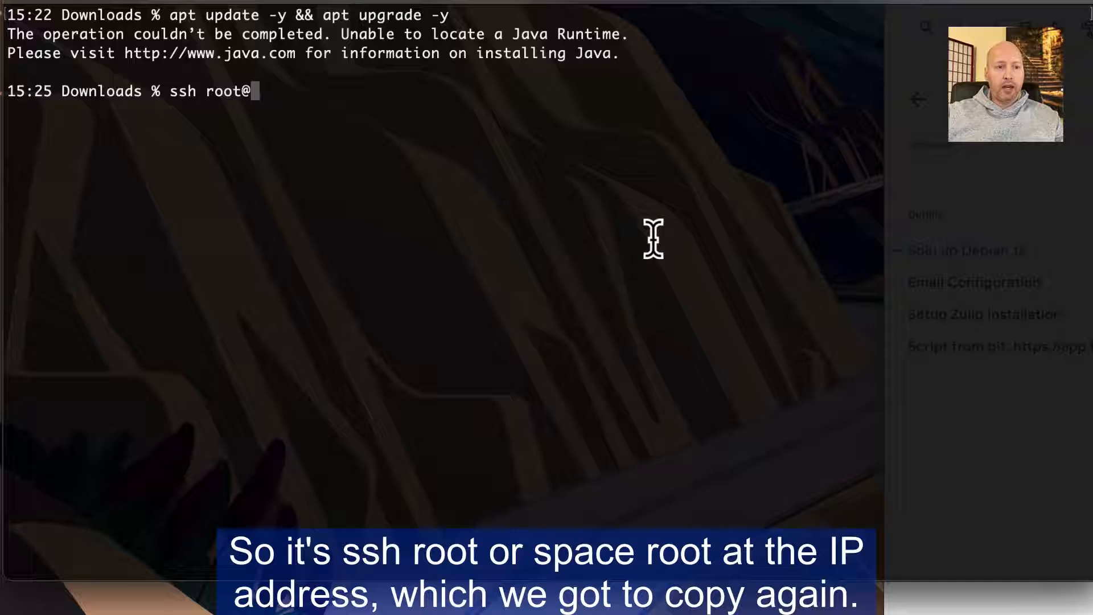
text(144.126.215.164)
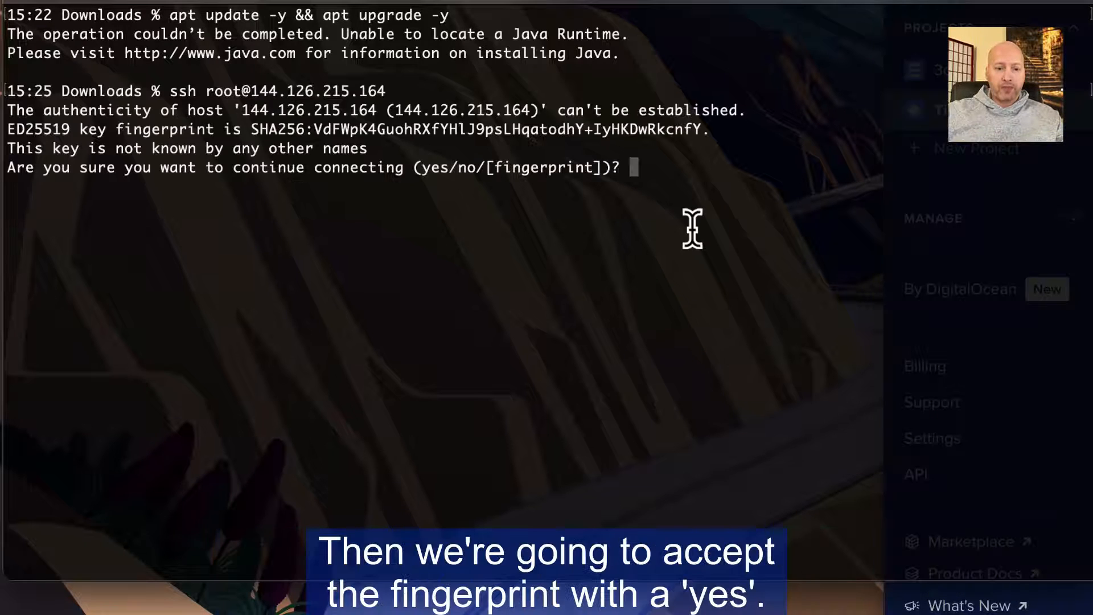
text(yes)
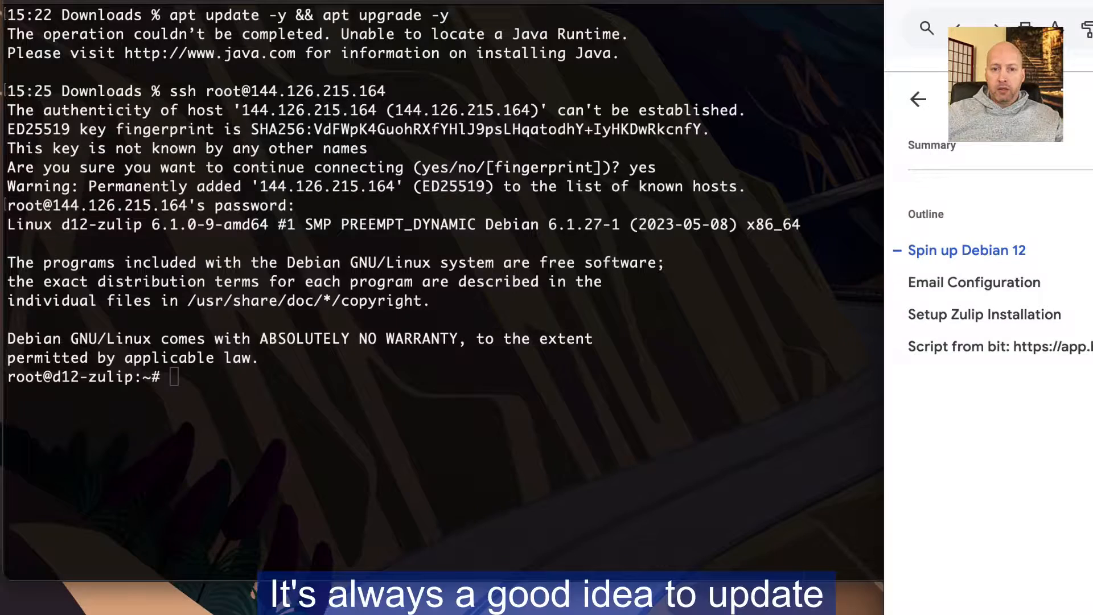
Upgrade the server's packages and install tmux, curl, perl, wget and vim
text(apt update -y && apt upgrade -y)
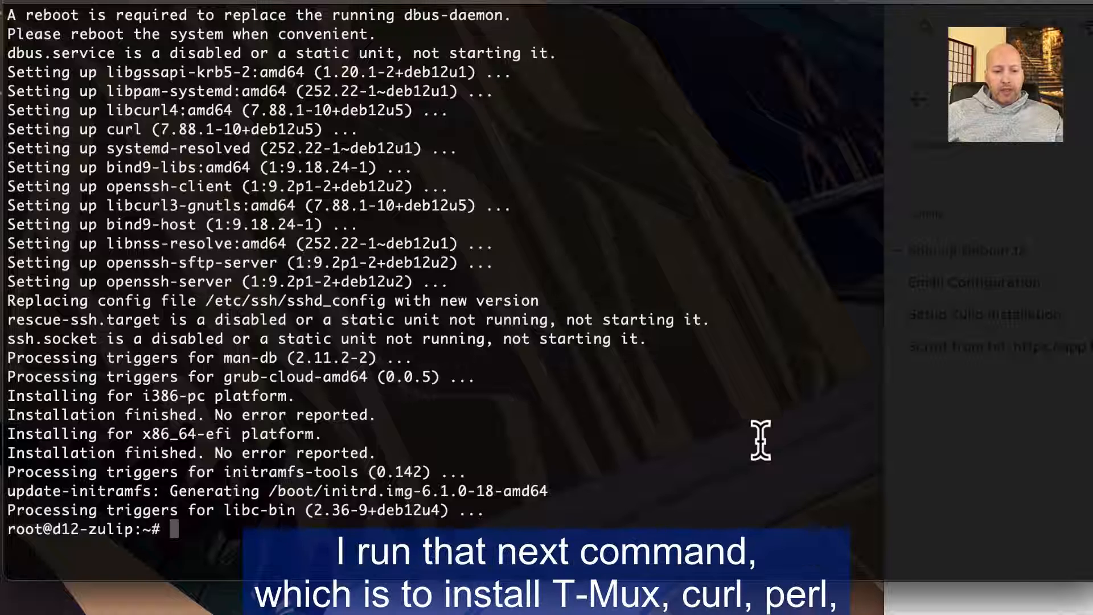
text(apt install -y tmux curl perl wget vim)
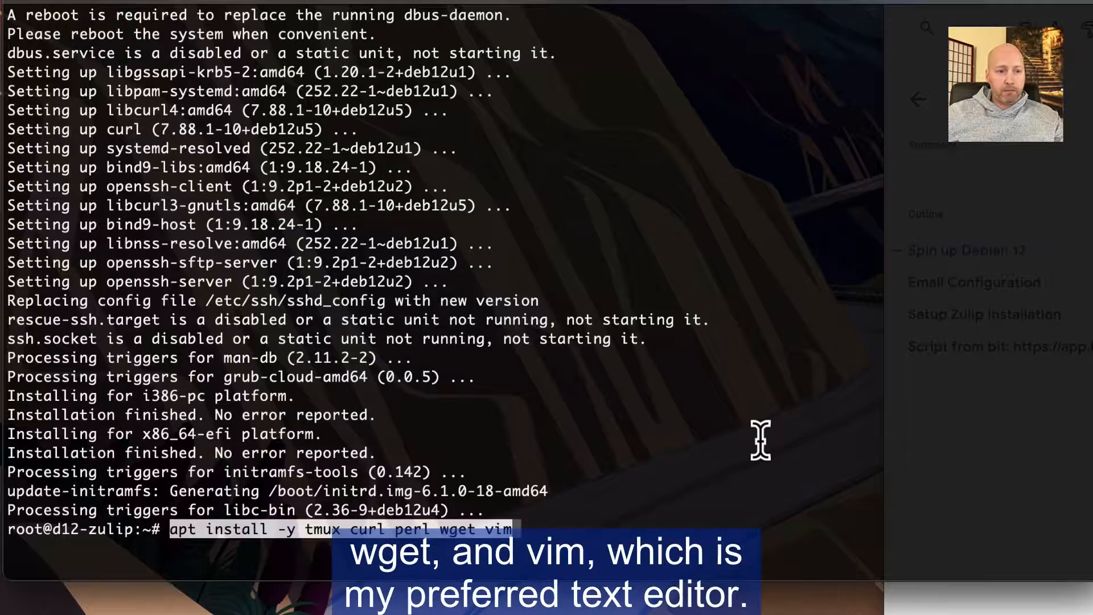
key(Return)
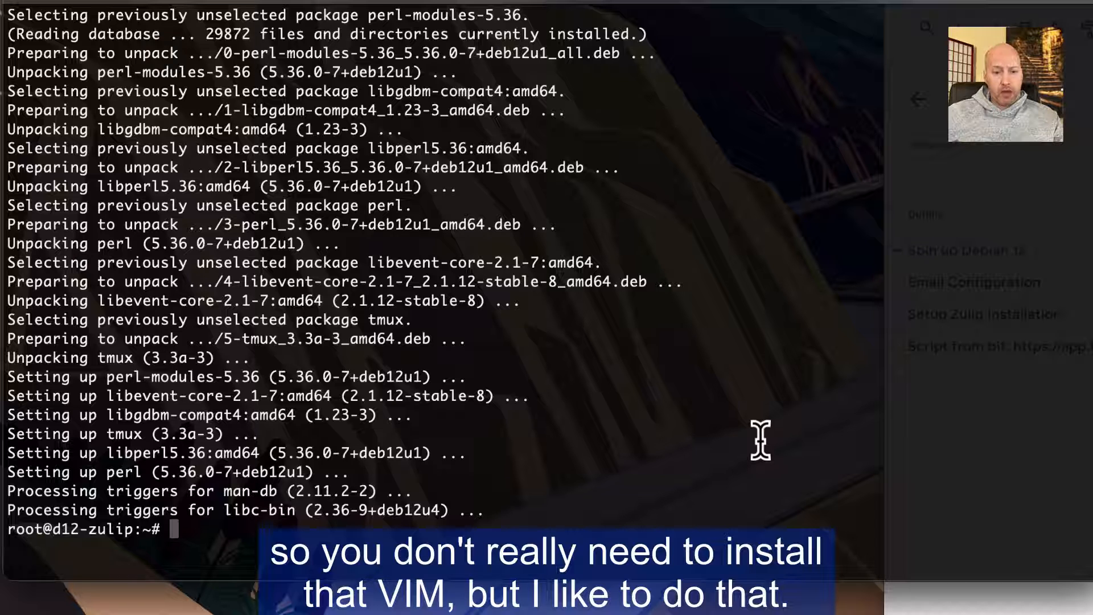
text(cd)
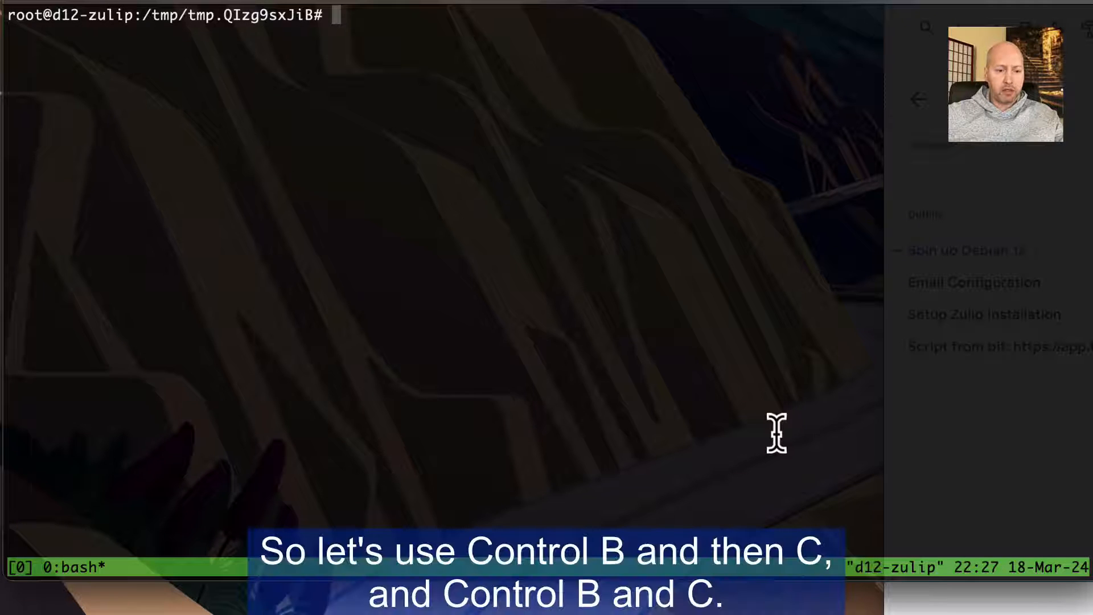
Create two additional shell windows in the tmux session
key(ctrl+b c)
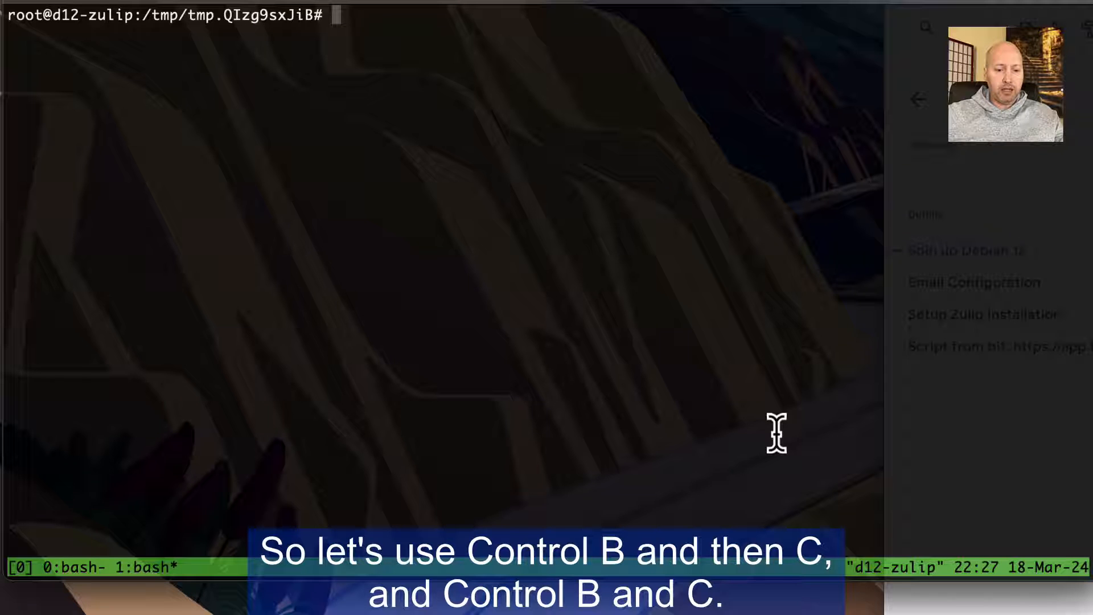
key(ctrl+b c)
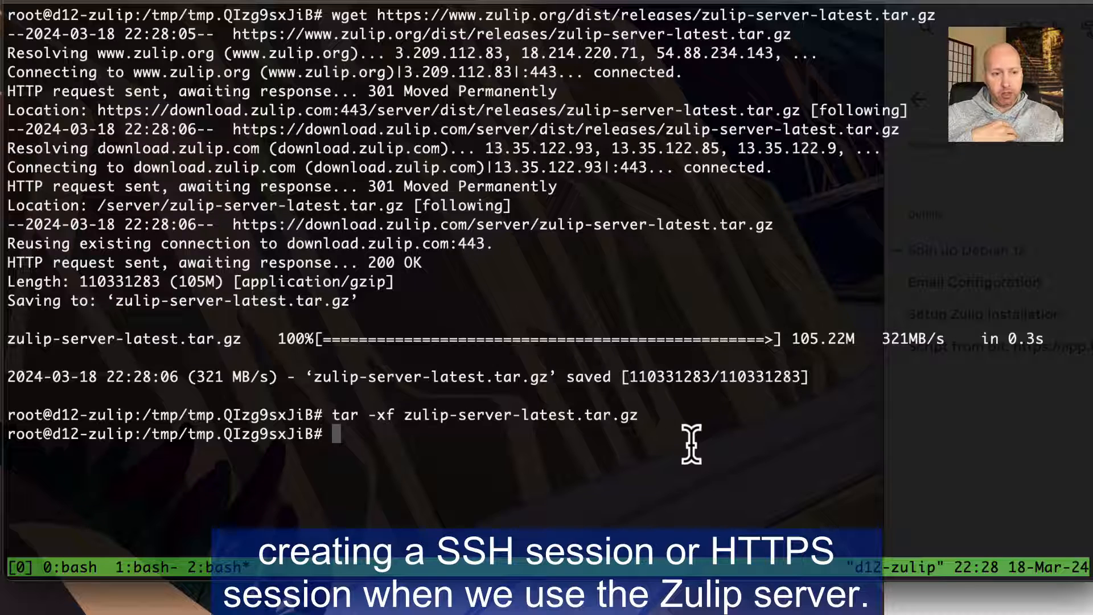
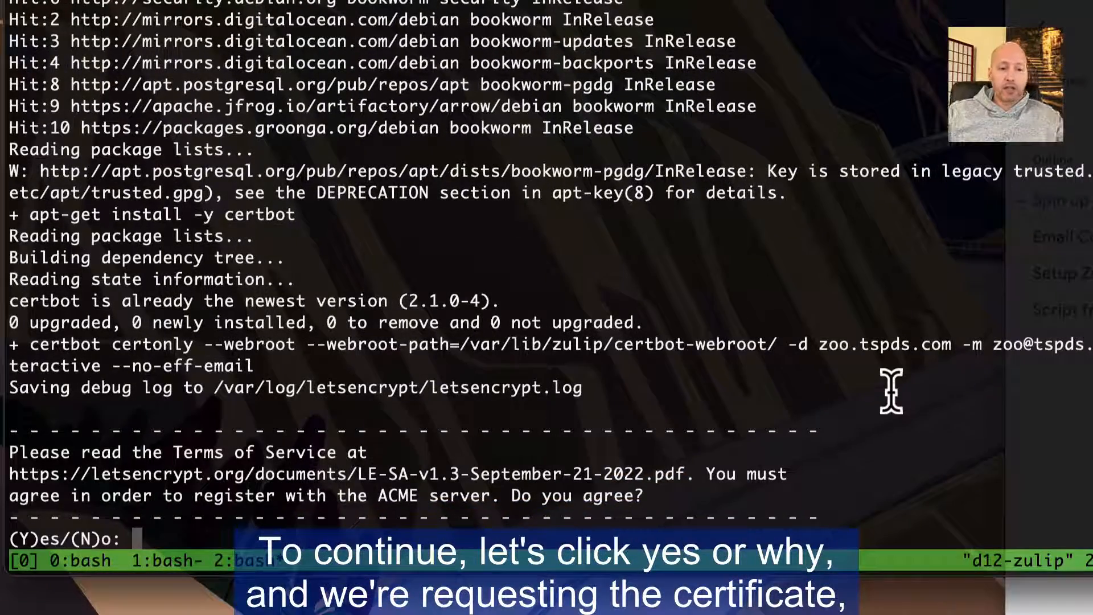
Accept the Let's Encrypt terms with Y and let the Zulip deployment continue
text(Y)
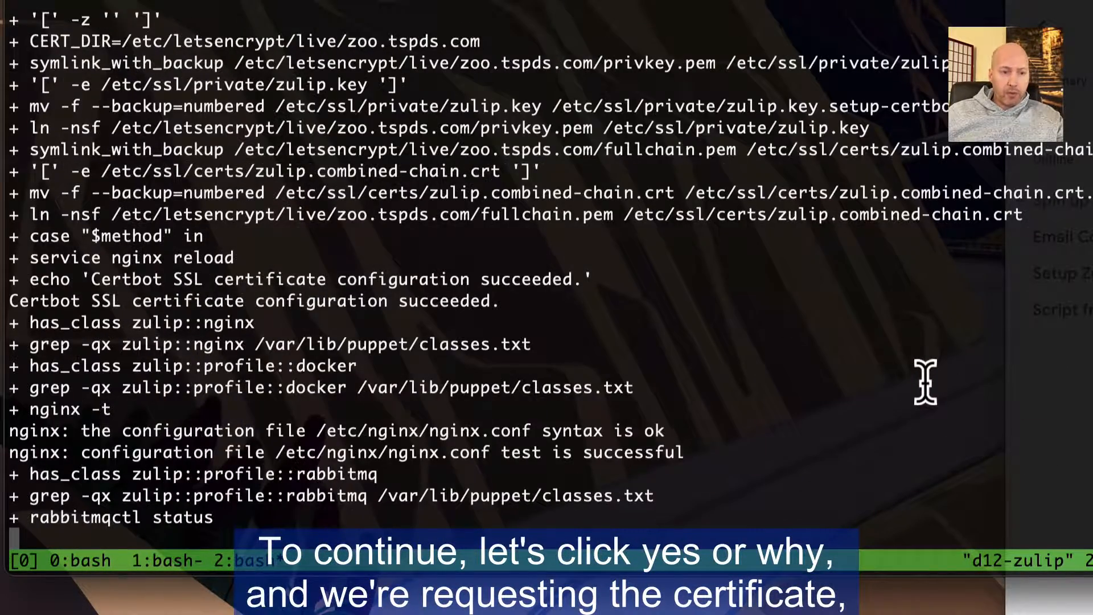
scroll(down, 3)
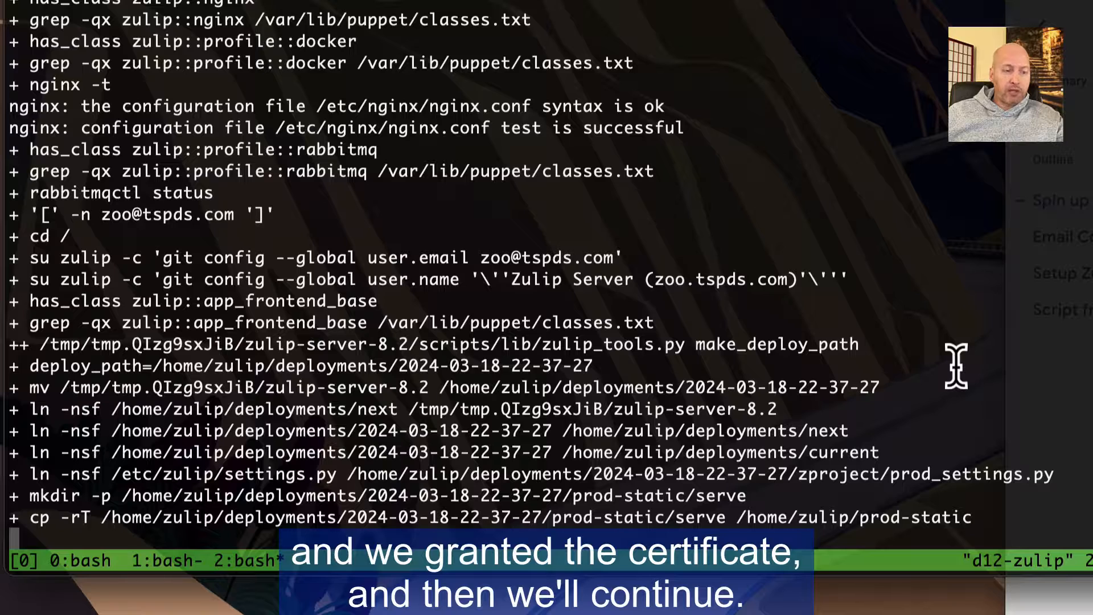
scroll(down, 3)
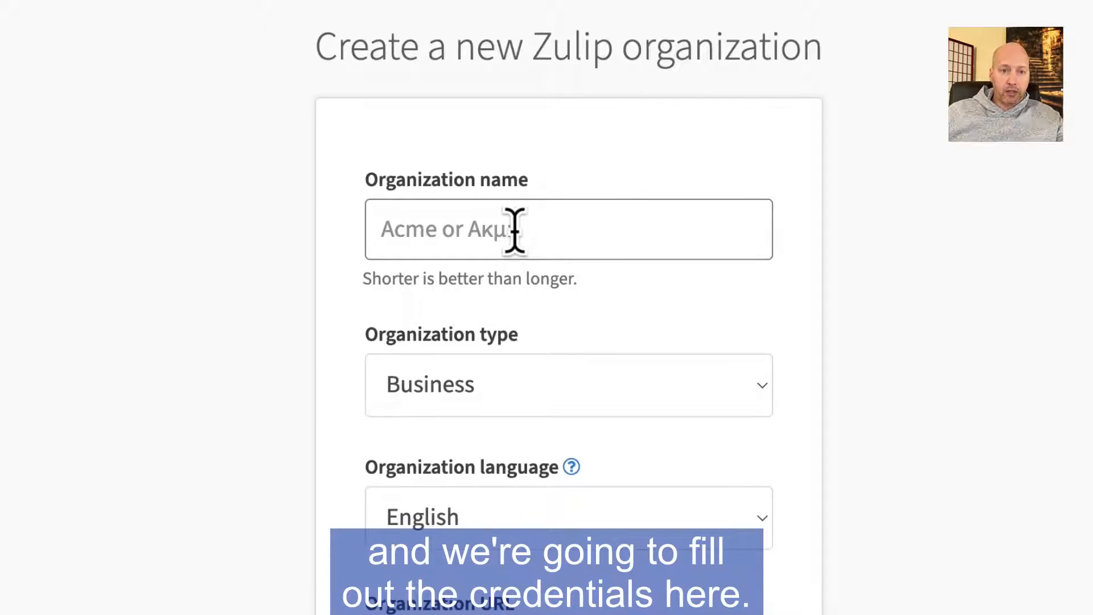
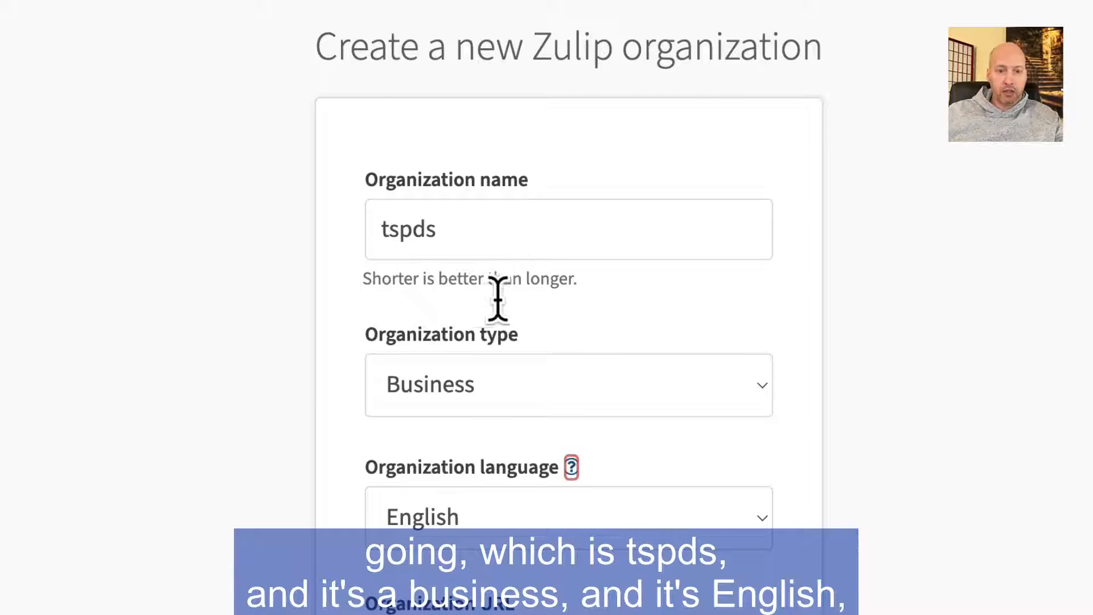
Fill the Zulip sign-up form with organization tsp and full name tsdps, moving on to the password
scroll(down, 3)
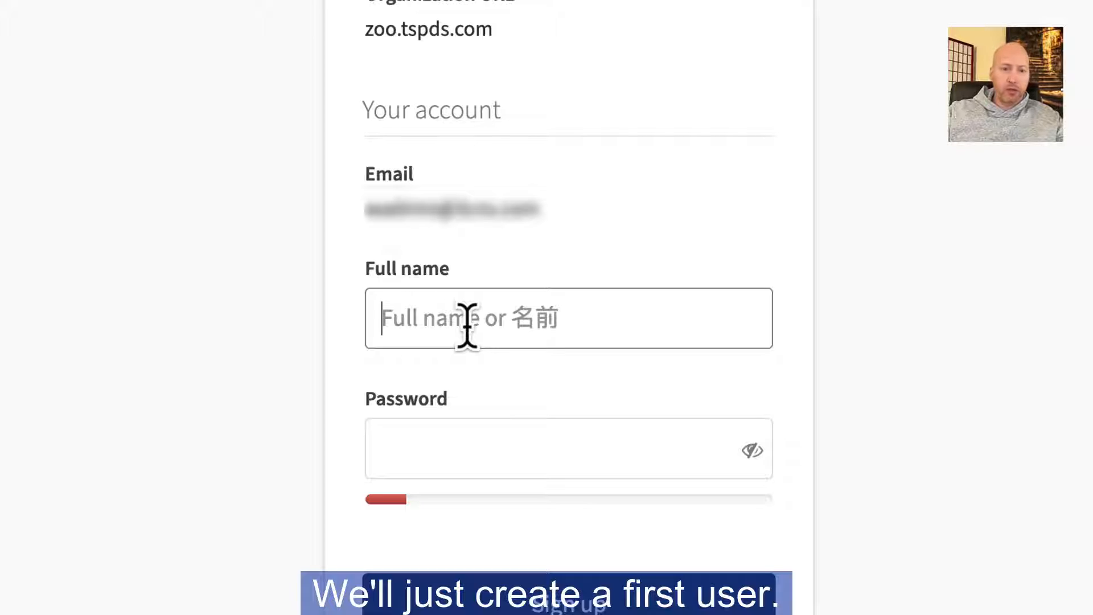
text(tsdps)
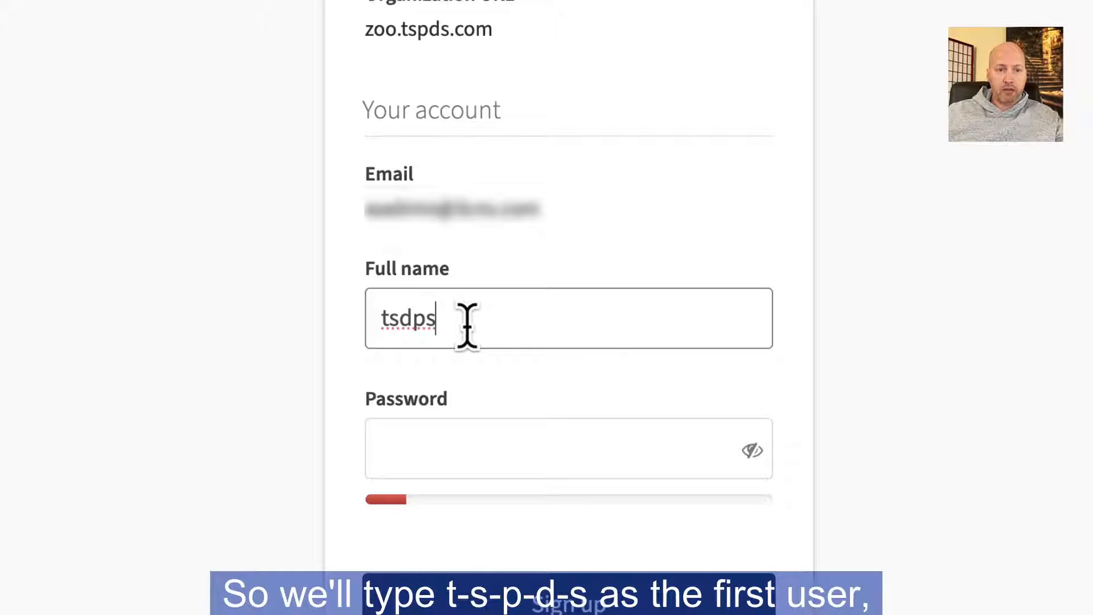
click(569, 448)
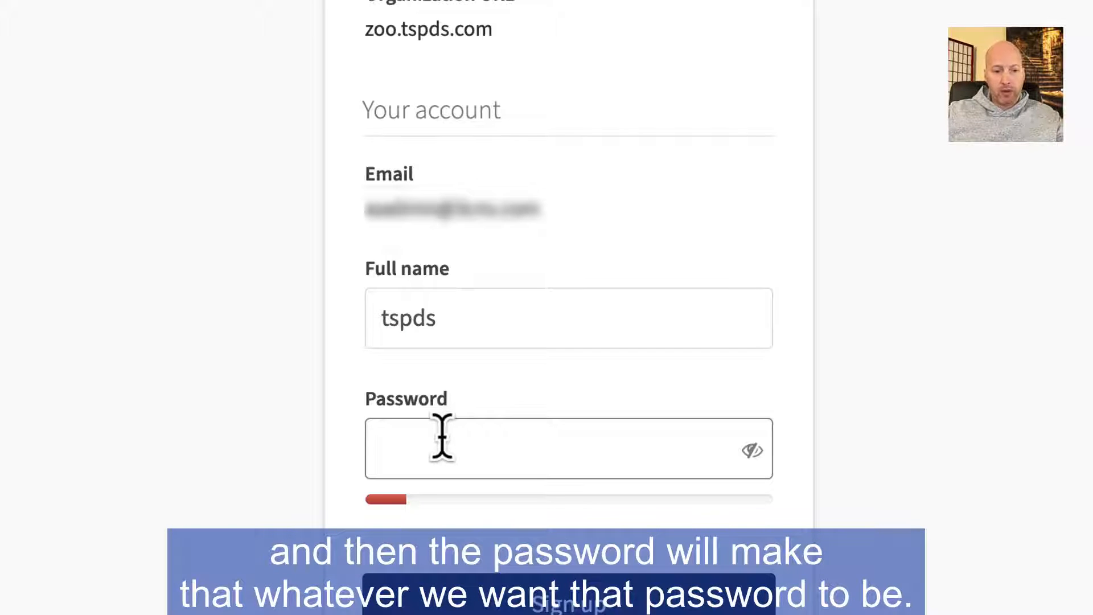
click(568, 603)
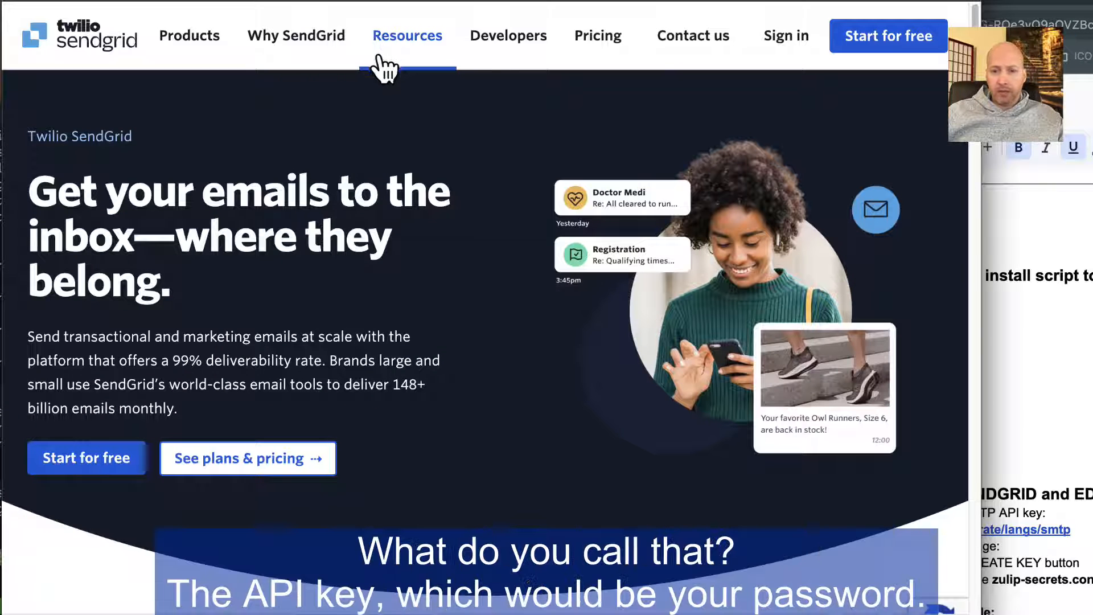
mouse_move(453, 167)
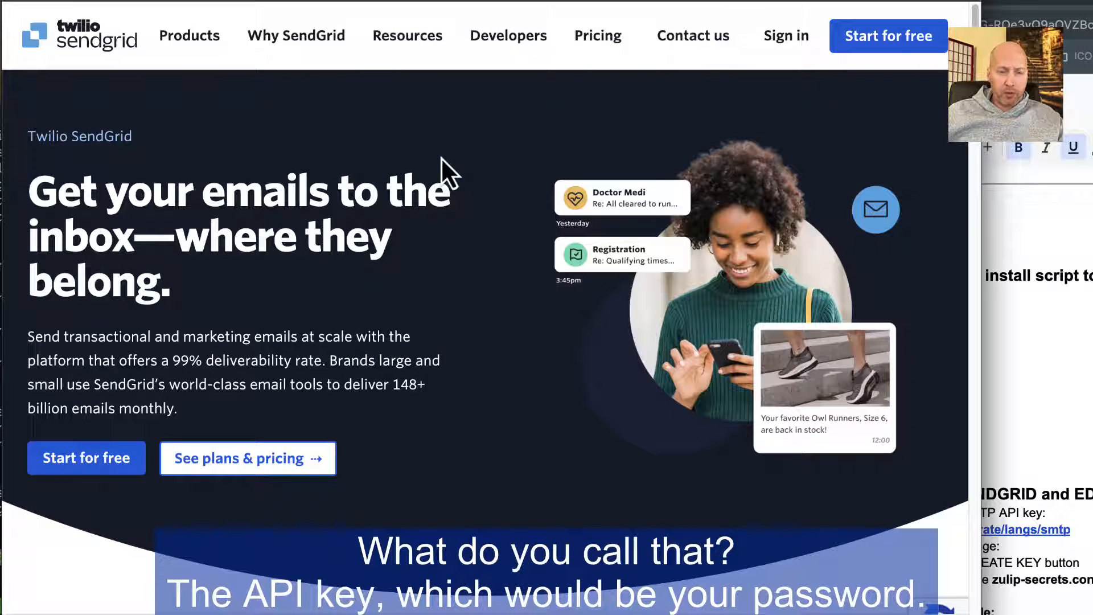
Sign in to SendGrid with the account credentials and reach the two-factor code field
click(785, 36)
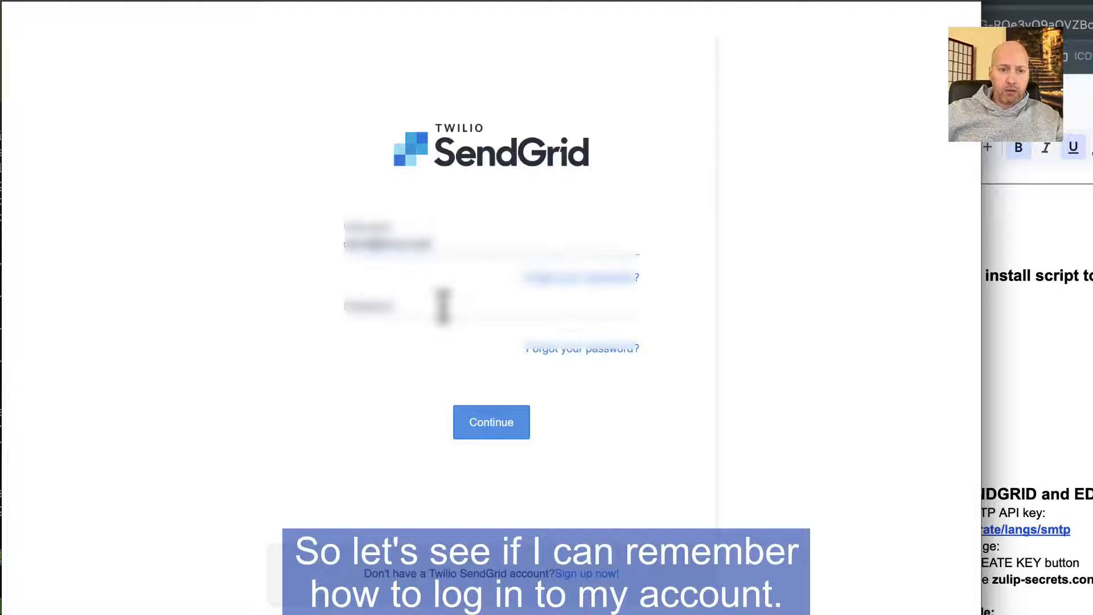
click(491, 422)
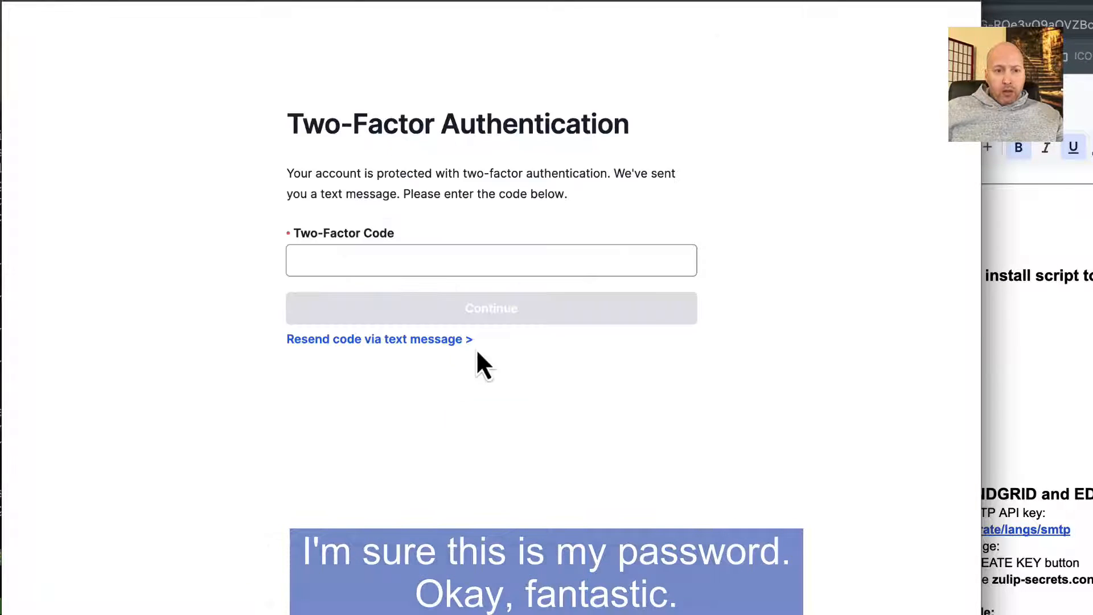
click(492, 259)
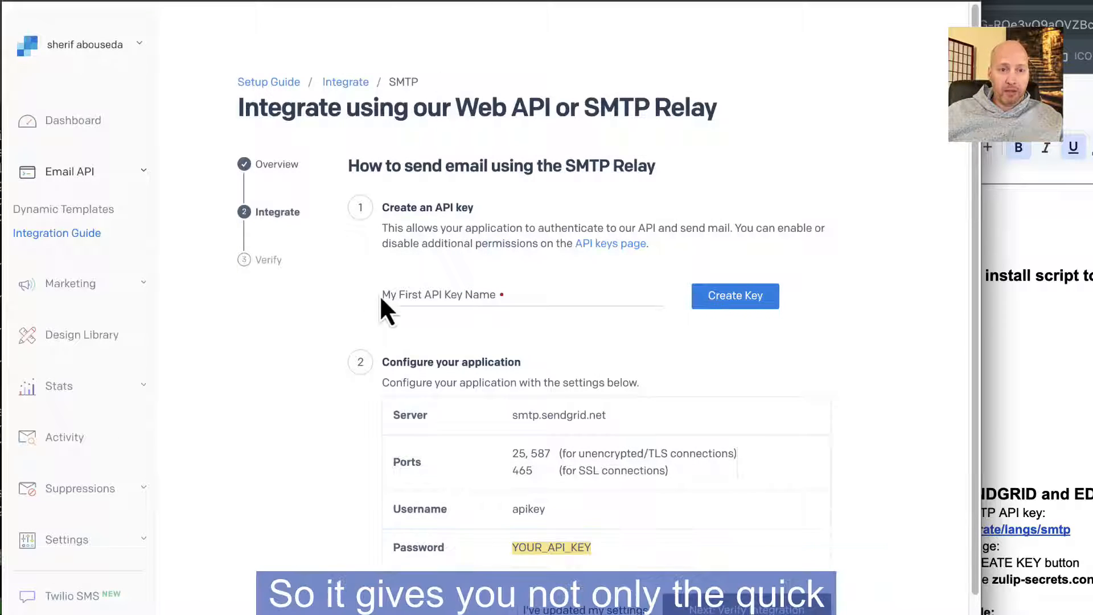
mouse_move(457, 328)
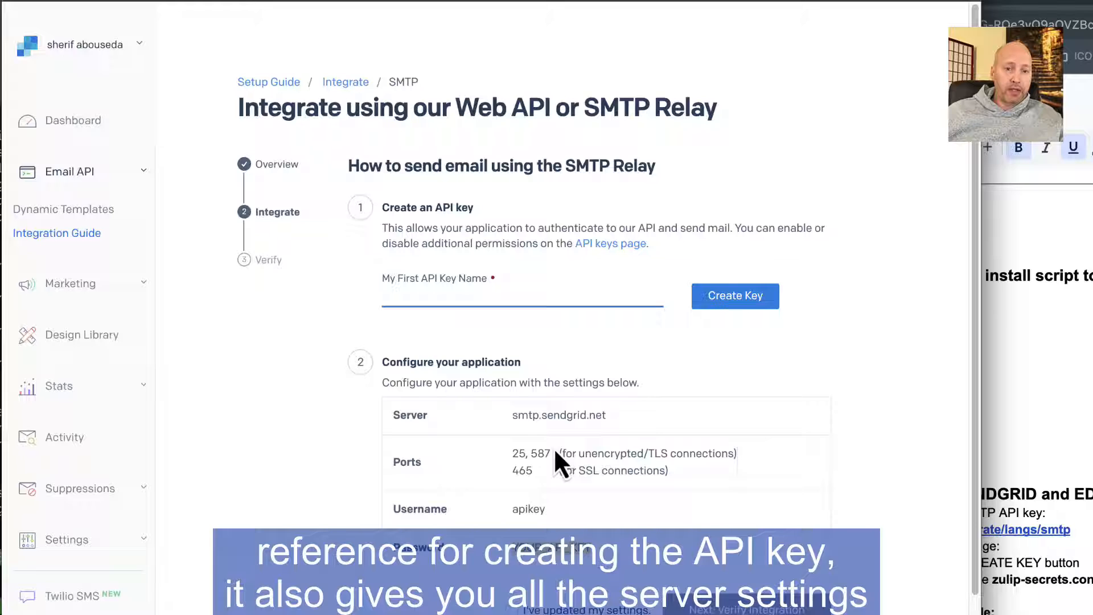
Select the API Key Name field in SendGrid's SMTP relay integration guide
click(522, 296)
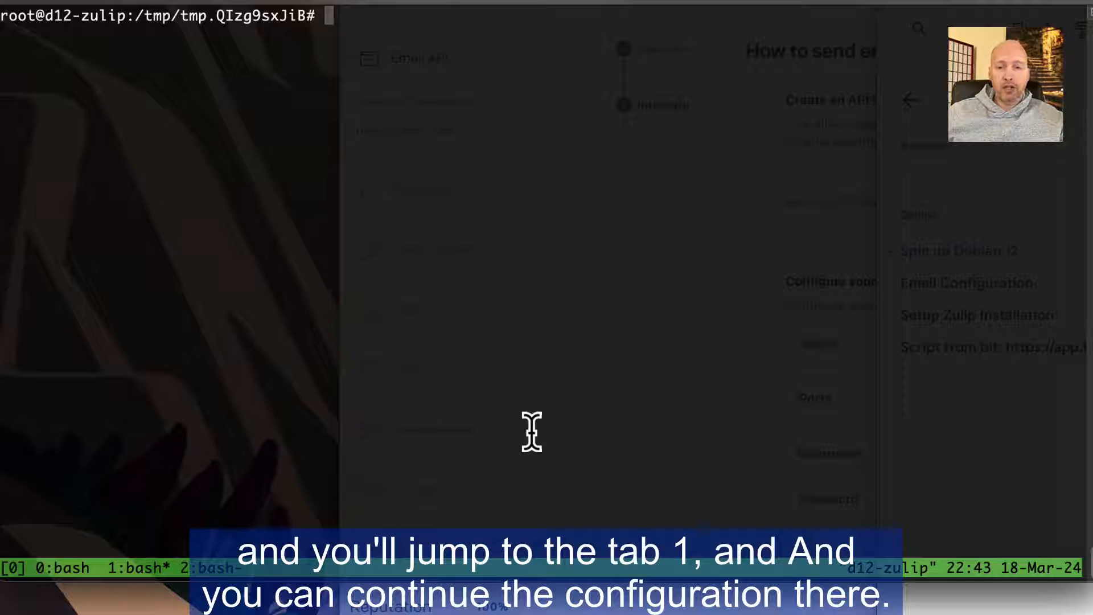
Open /etc/zulip/zulip-secrets.conf in vi to view the server's secret keys
text(vi /etc/)
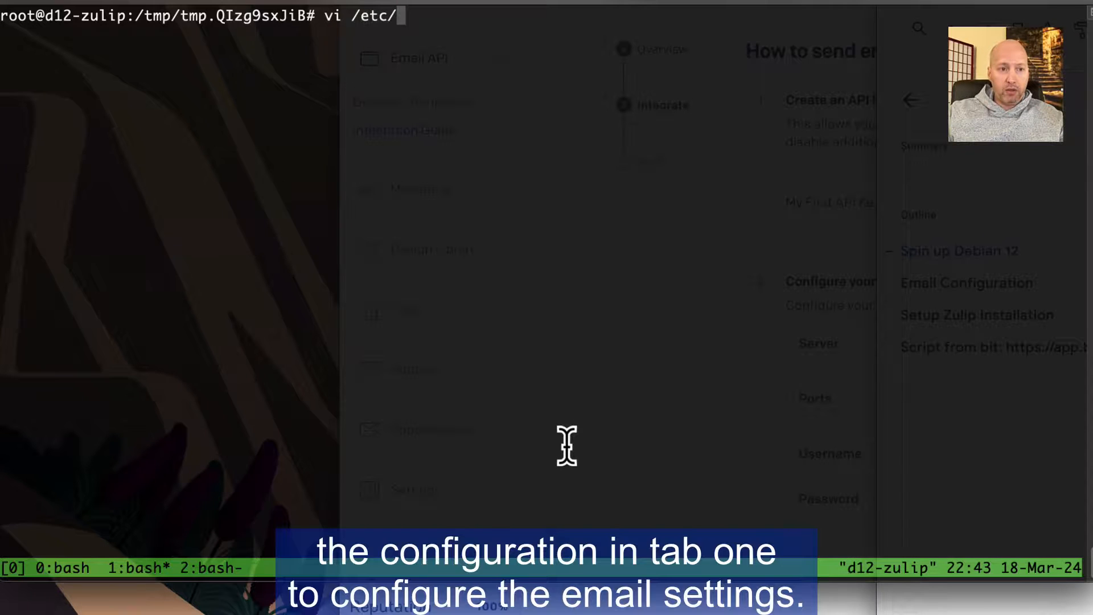
text(z)
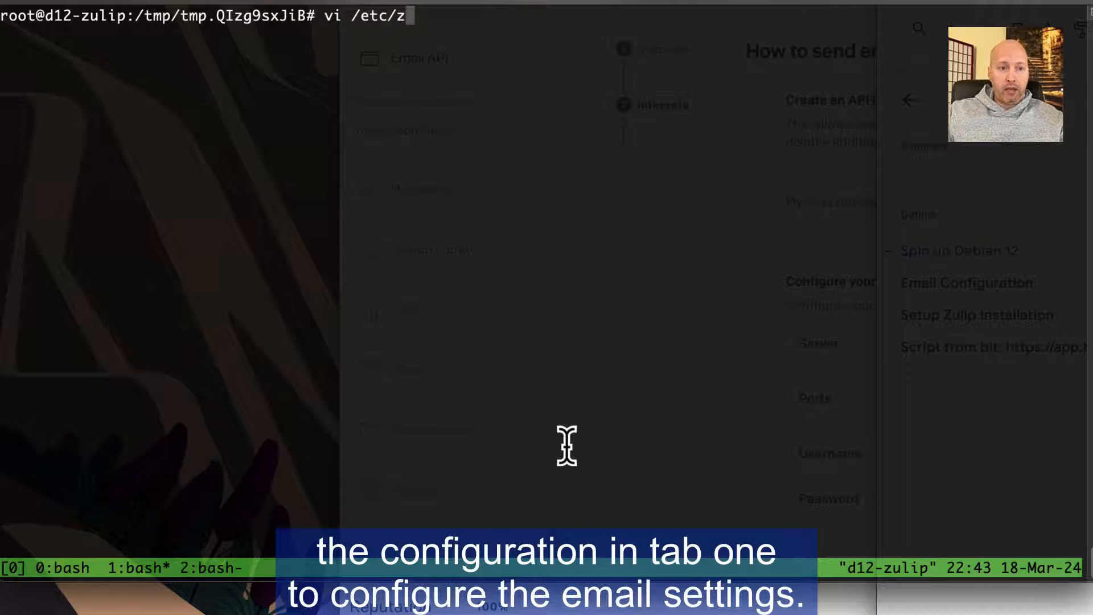
text(ulip/zulip-secrets.conf)
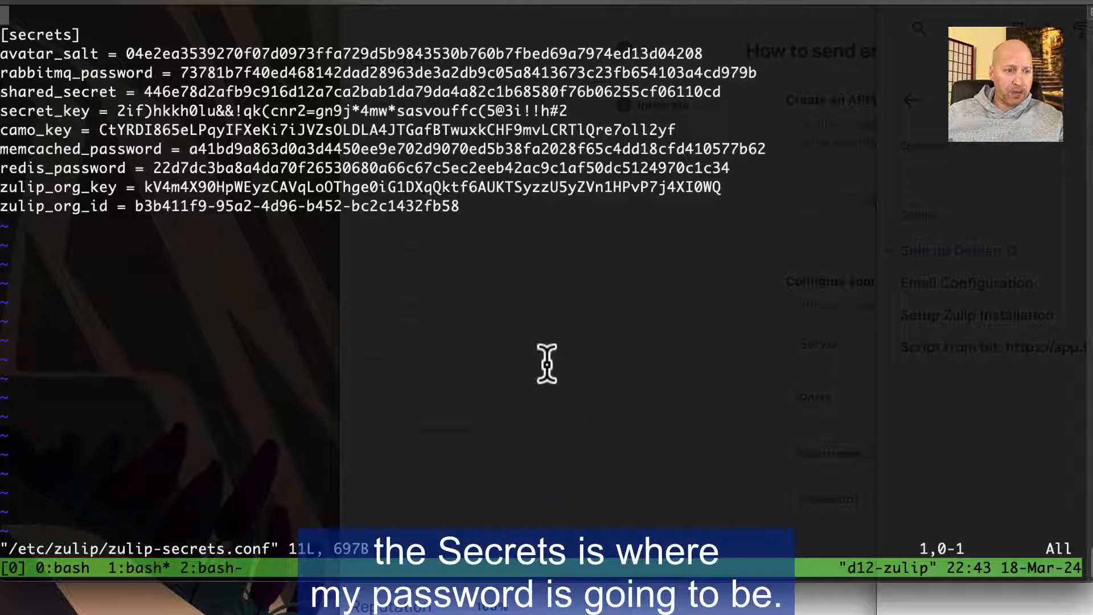
Add an email_password entry for the SendGrid API key to the secrets file
key(i)
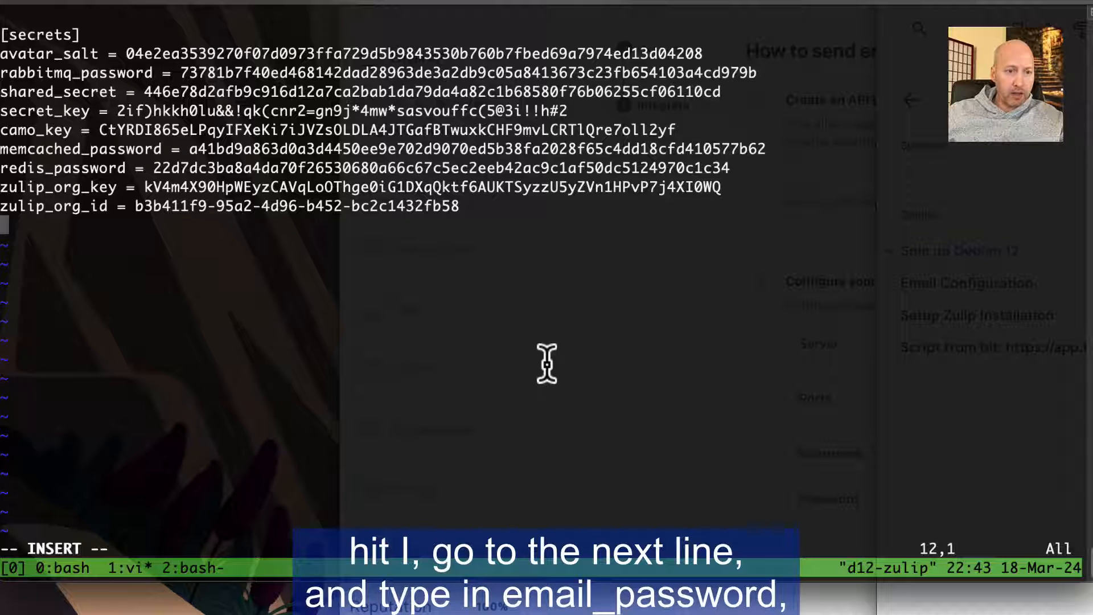
text(email_)
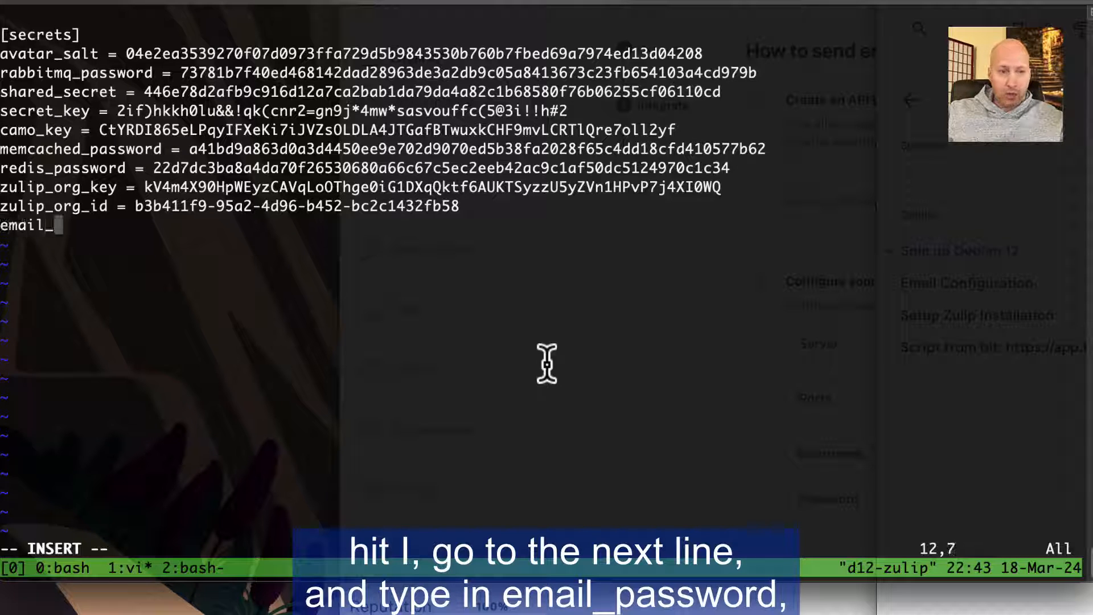
text(password)
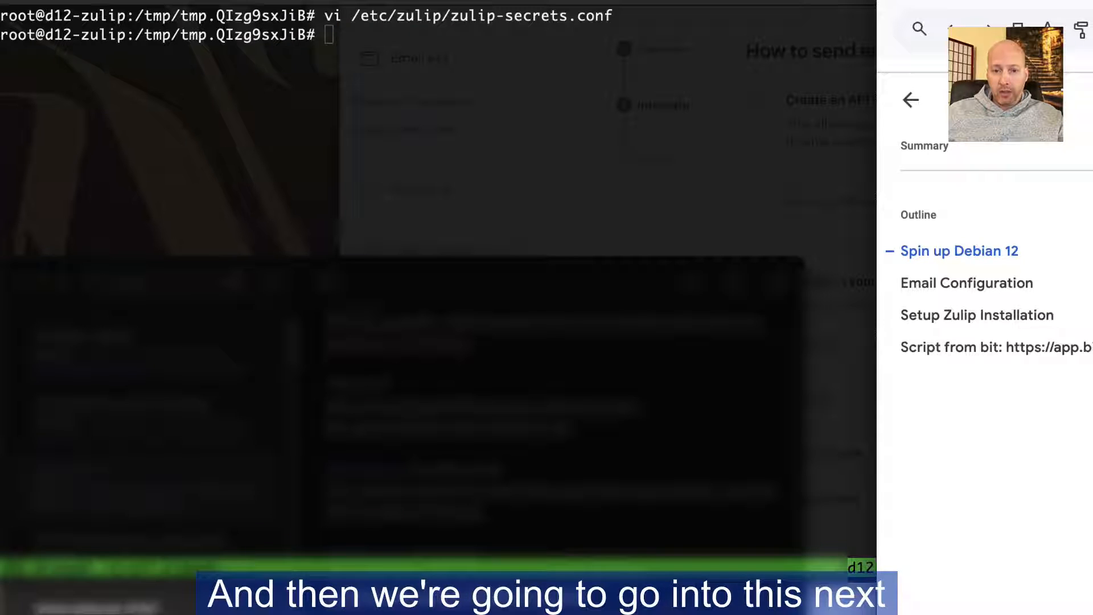
Open /etc/zulip/settings.py in vi and locate the SMTP section
text(vi)
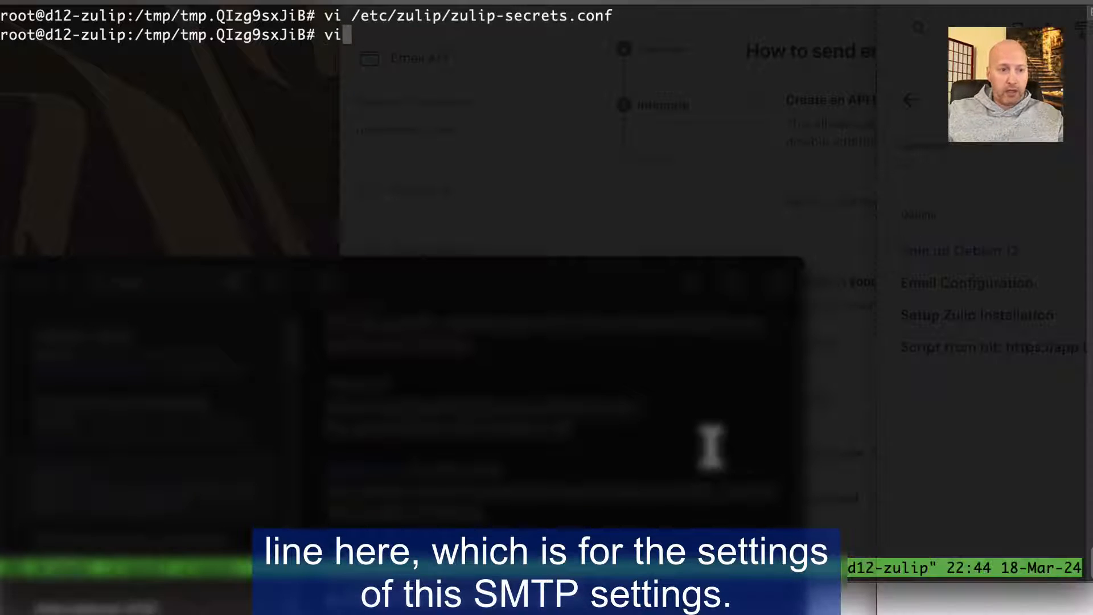
text(/s)
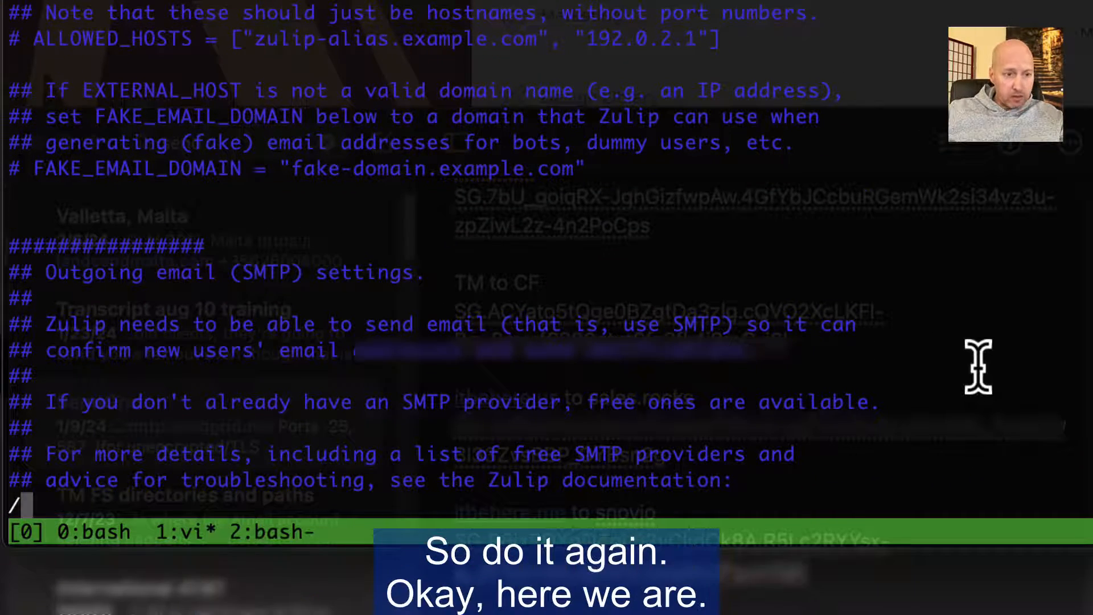
scroll(down, 3)
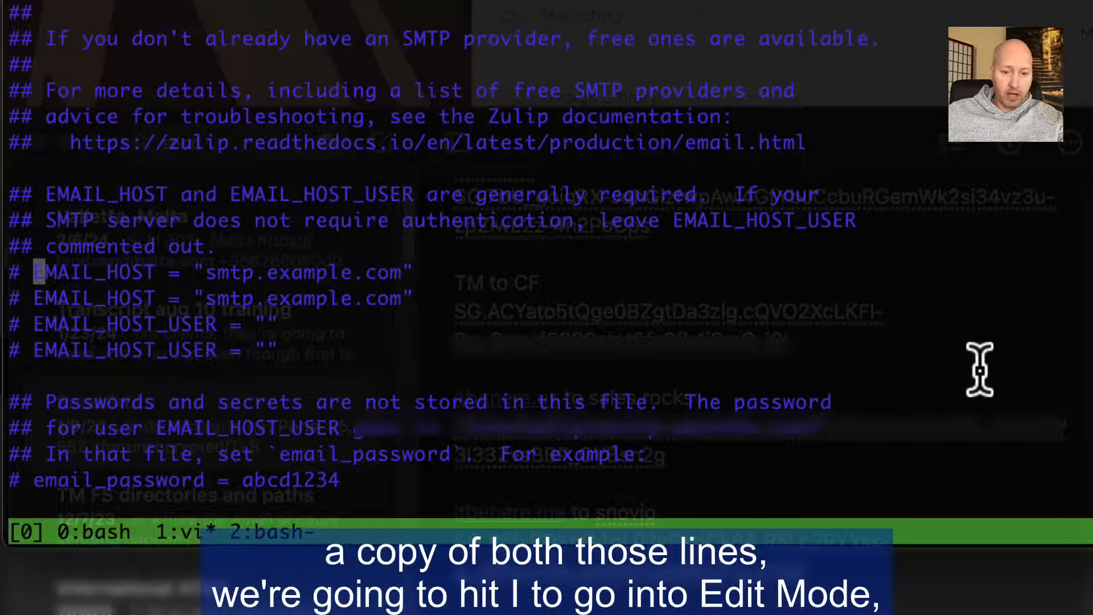
Set EMAIL_HOST to smtp.sendgrid.net and EMAIL_HOST_USER to apikey
key(i)
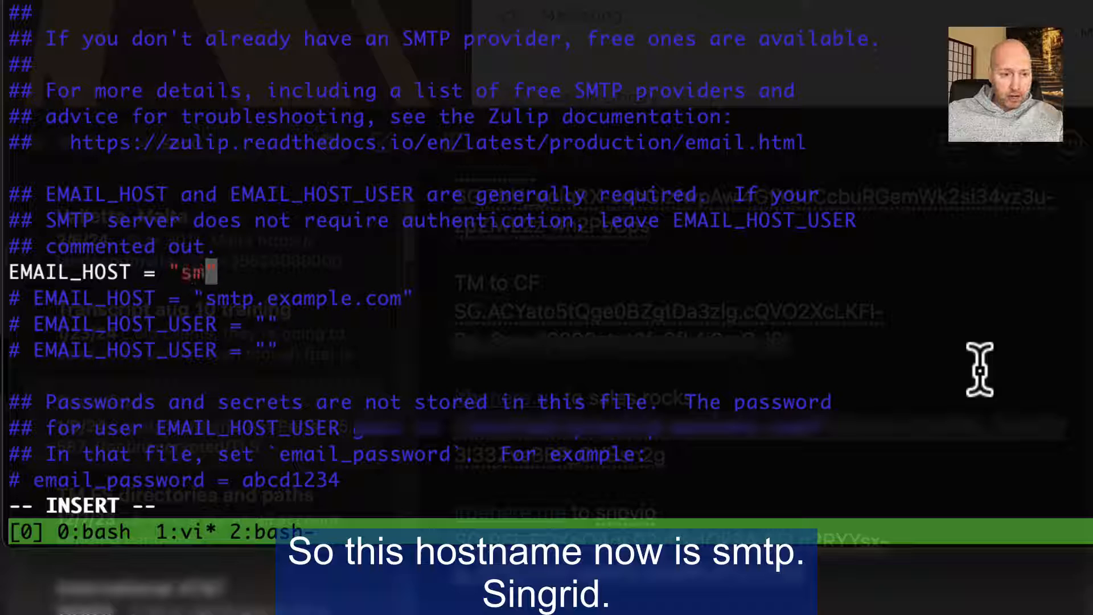
text(tp.send)
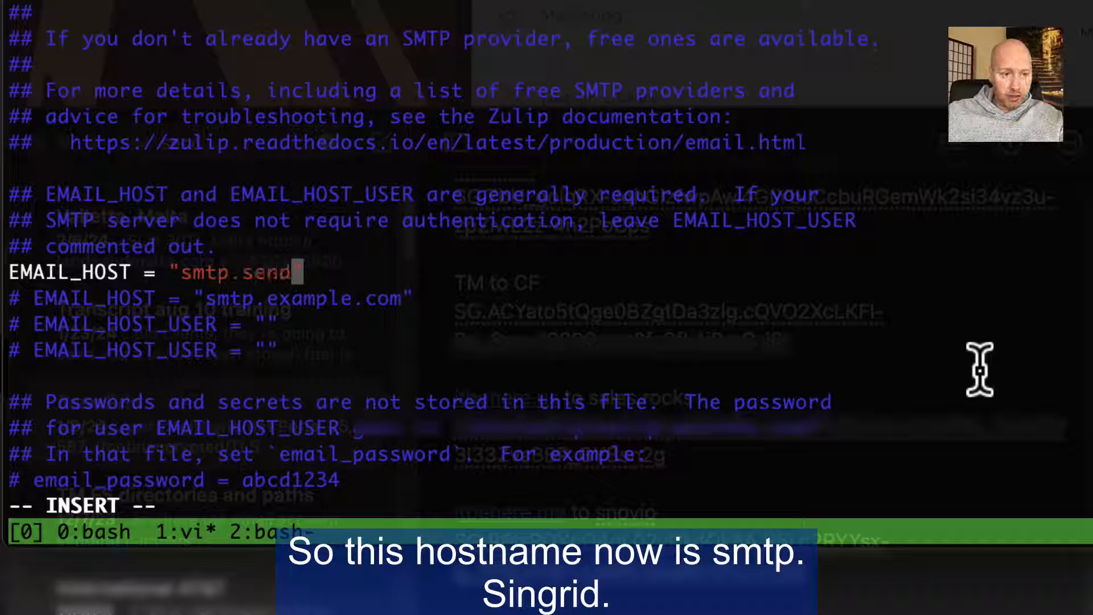
text(grid.net")
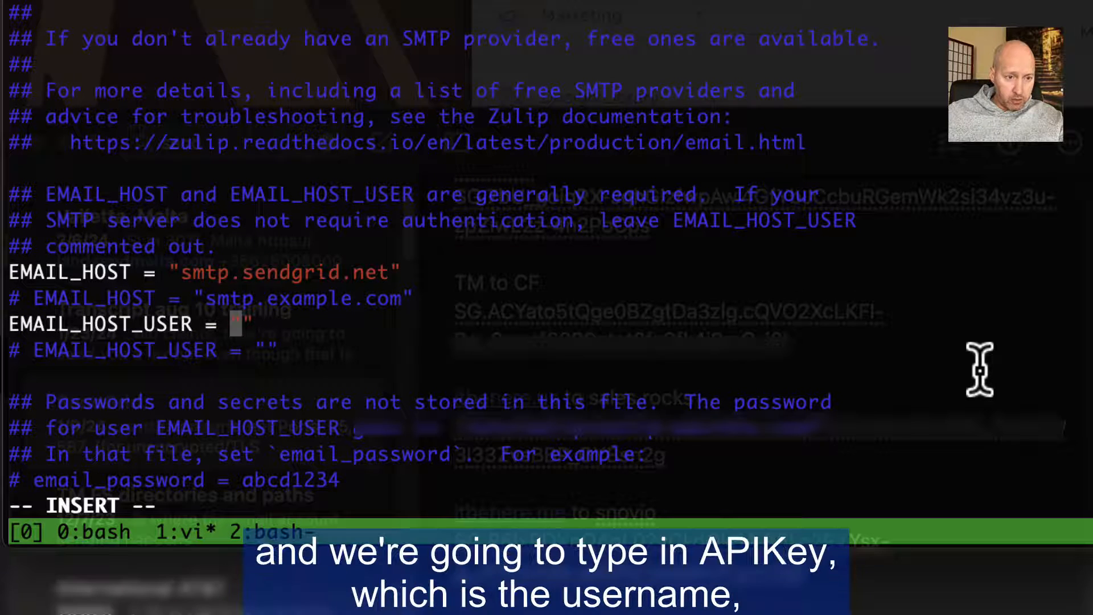
text(apikey)
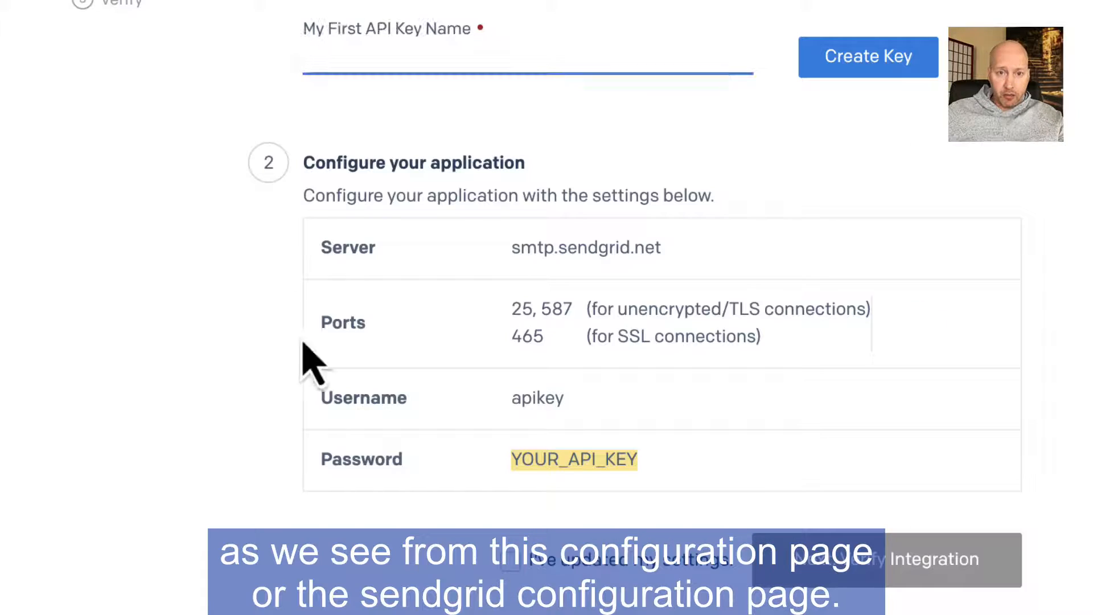
mouse_move(191, 338)
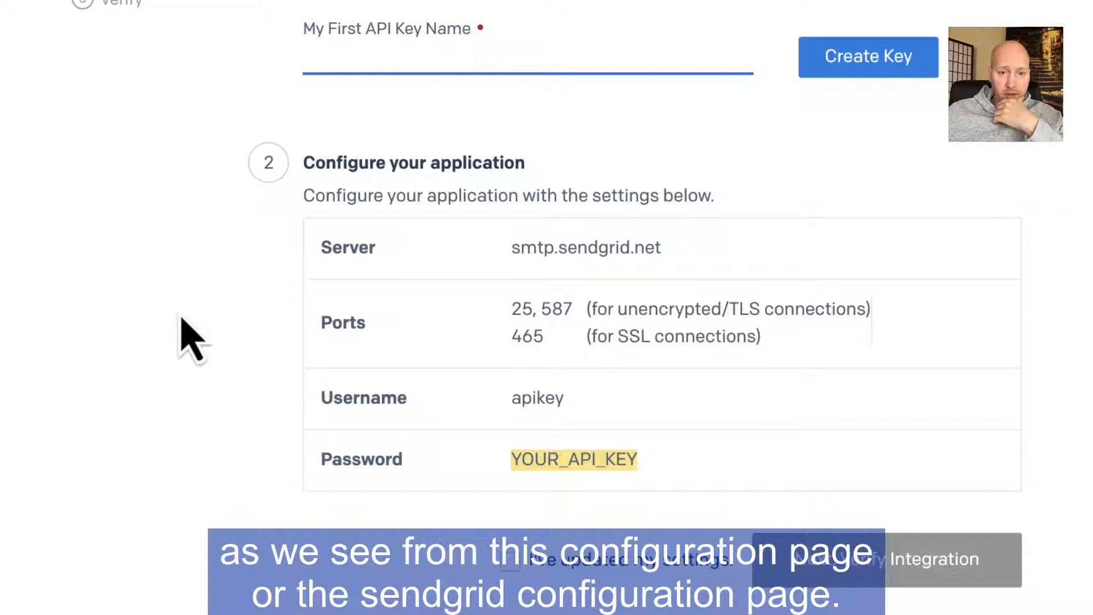
Return to SendGrid's Integration Guide and focus the API key name field to review SMTP settings
click(527, 57)
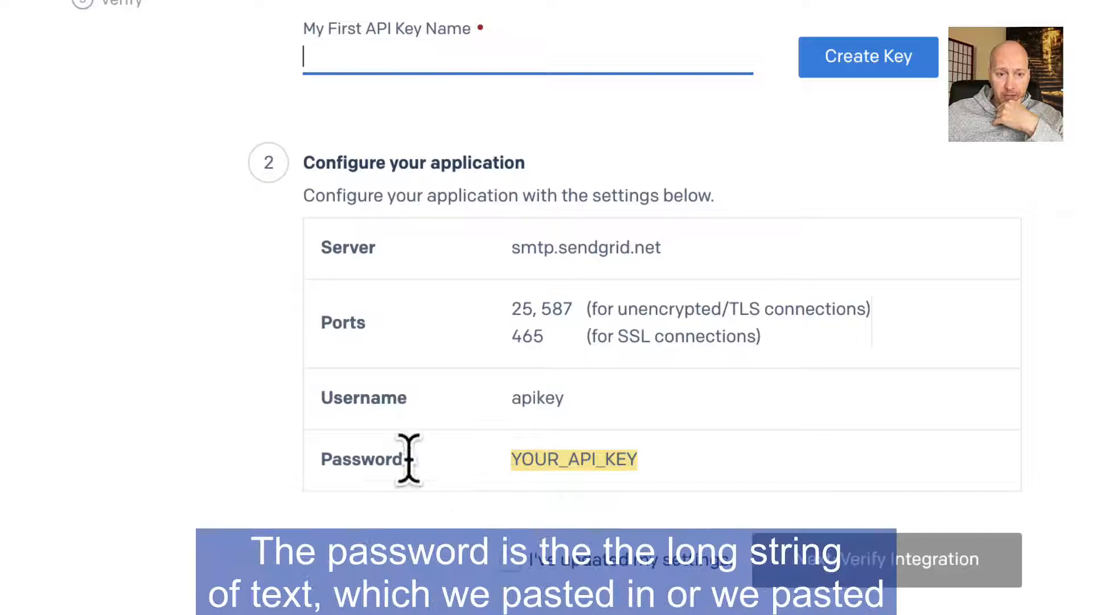
mouse_move(540, 460)
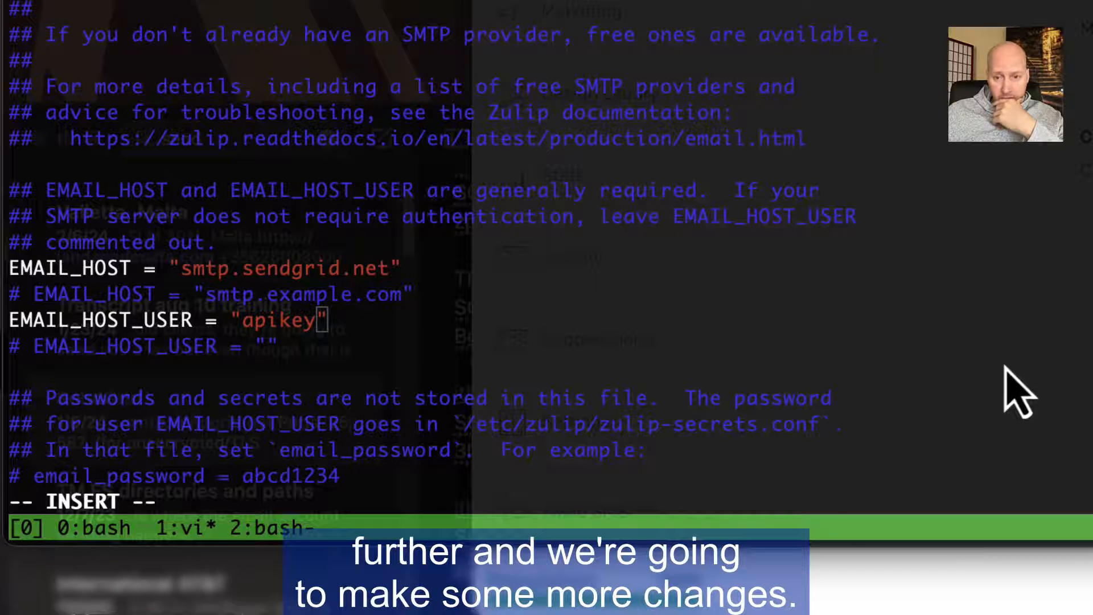
Uncomment EMAIL_USE_TLS = True and EMAIL_PORT = 587 in the Zulip settings
scroll(down, 3)
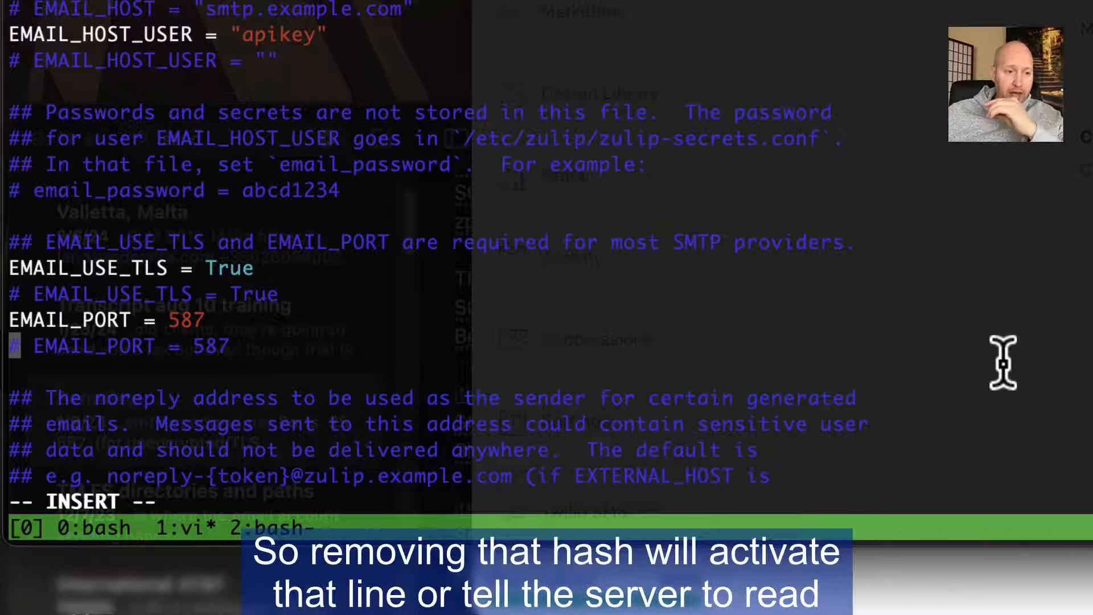
scroll(down, 3)
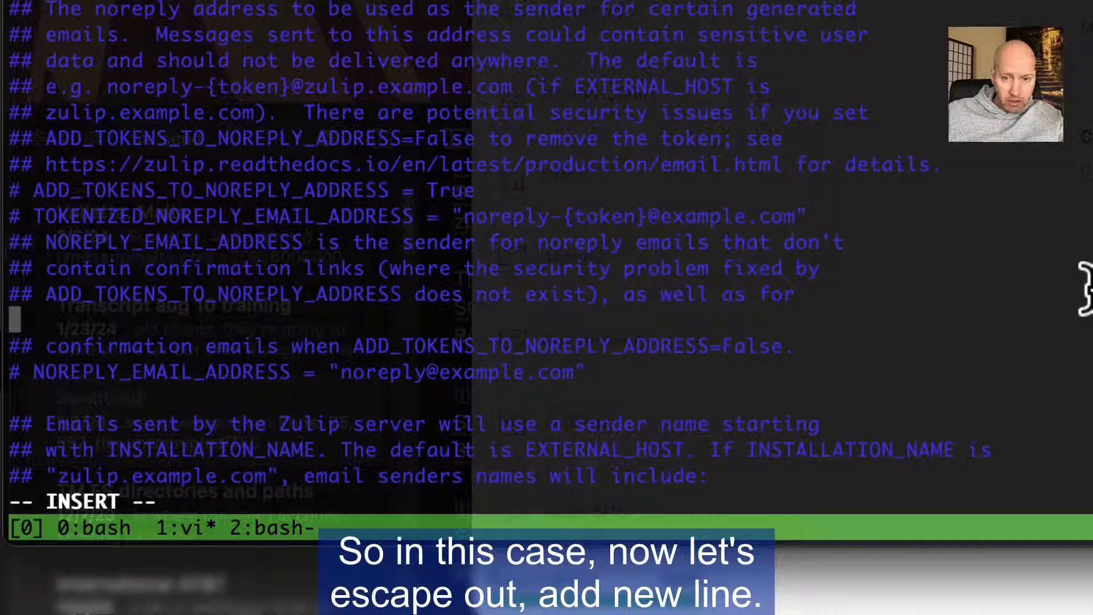
Add the line ADD_TOKENS_TO_NOREPLY_ADDRESS = False to settings.py
text(ADD_TO)
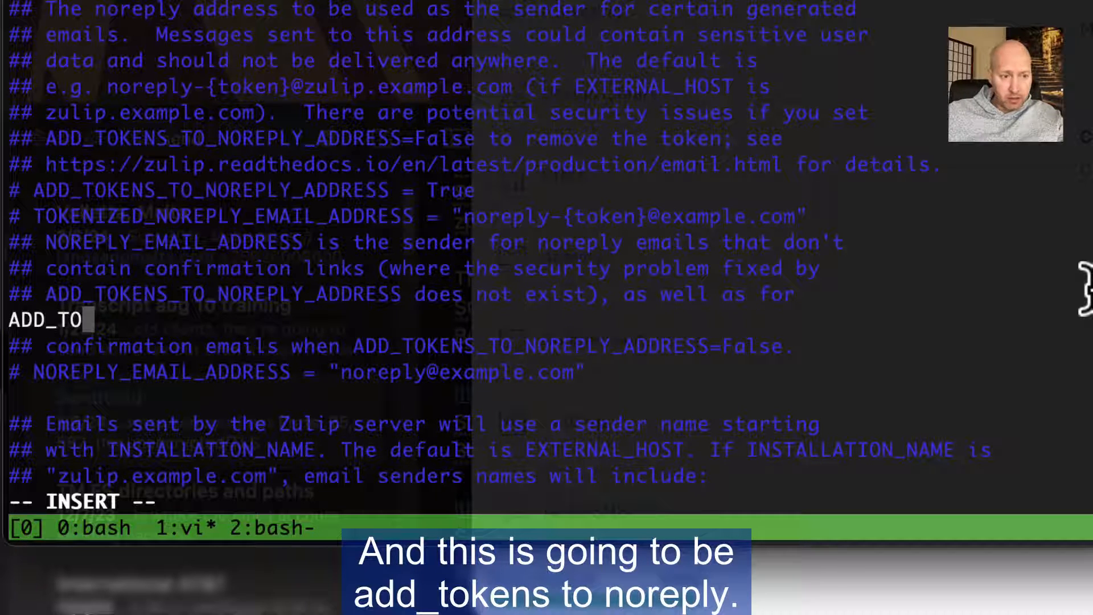
text(KENS_TO))
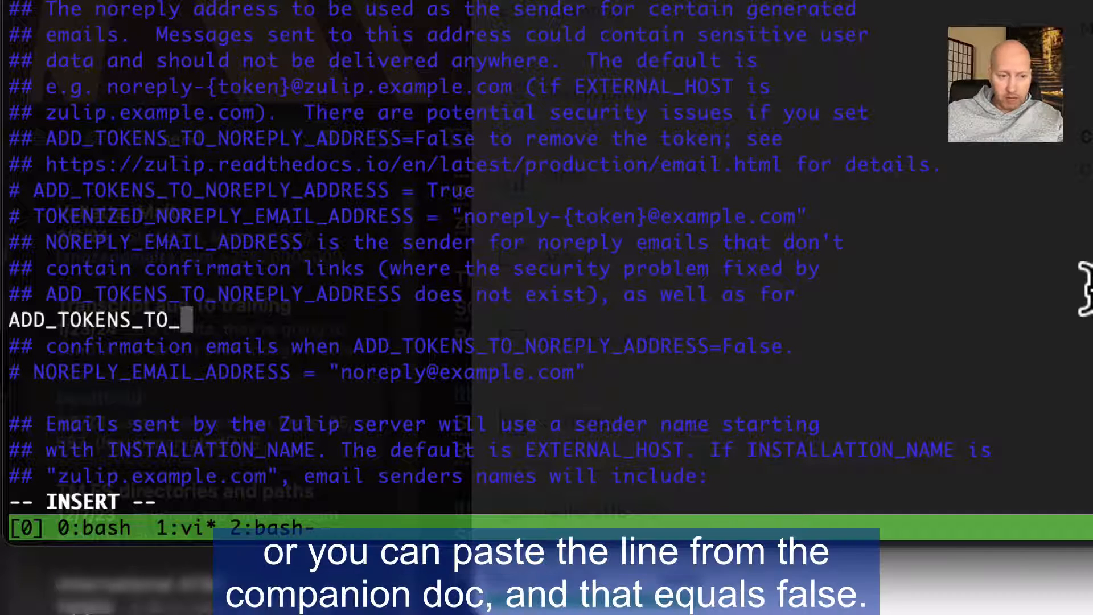
text(NOREPLY_ADDRESS -)
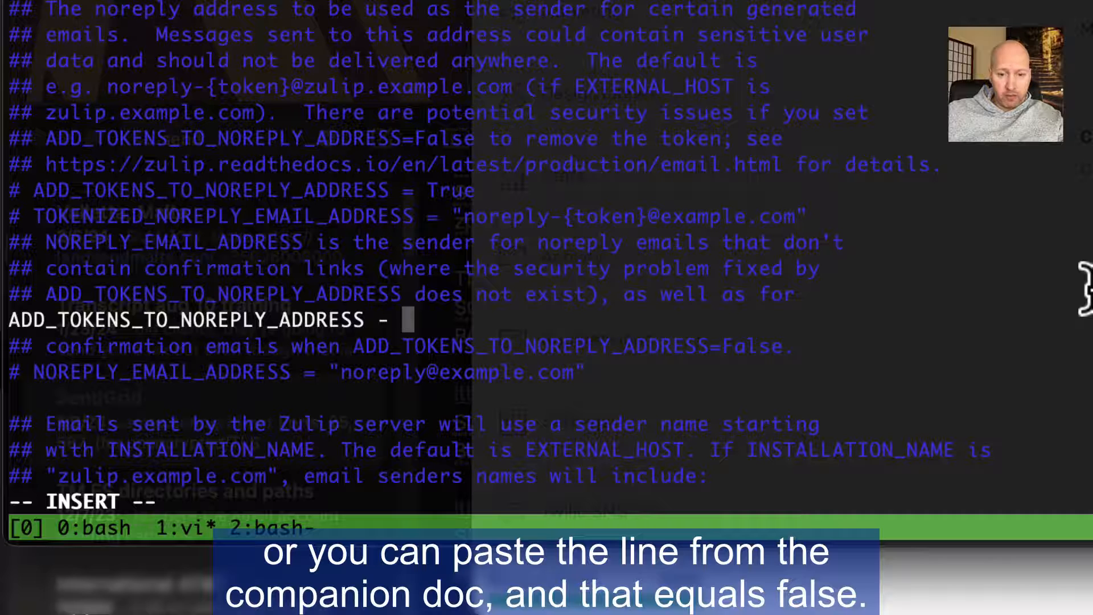
text(= False)
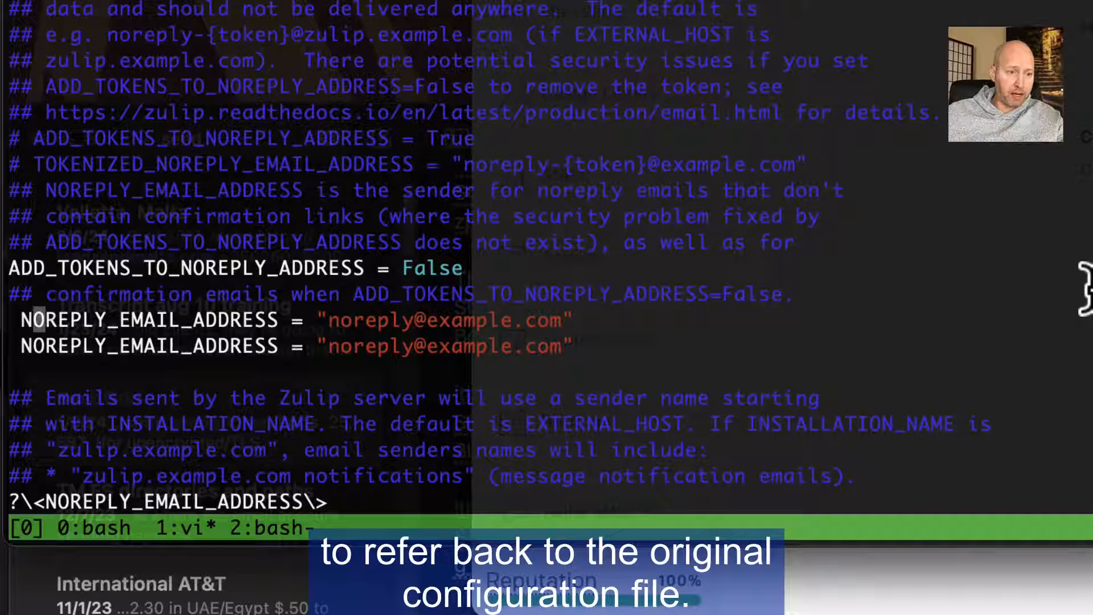
Find NOREPLY_EMAIL_ADDRESS, uncomment it and set the sender address
key(i)
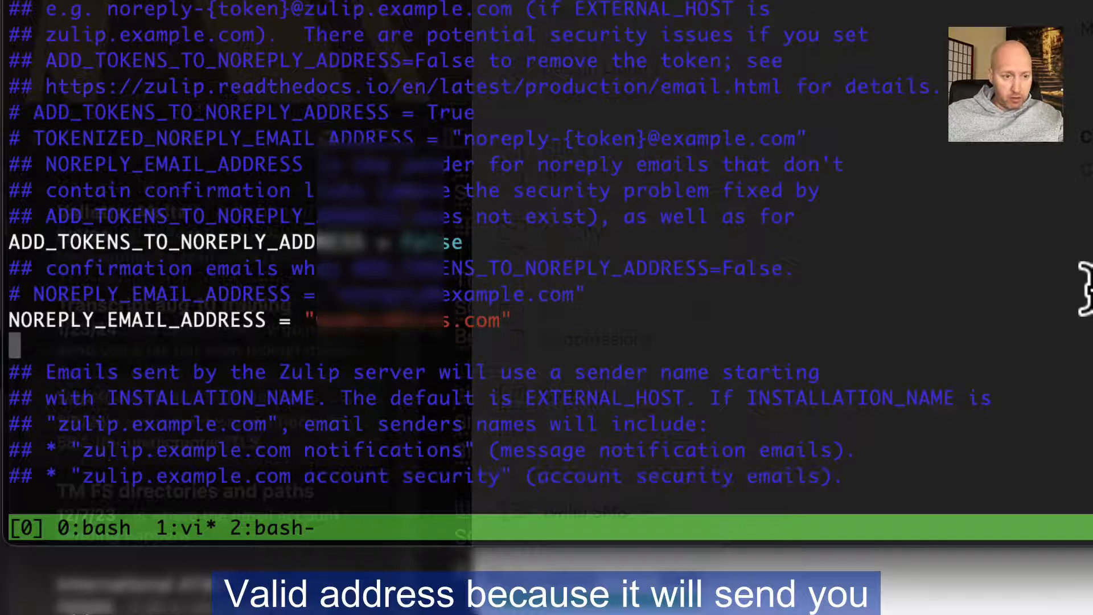
scroll(down, 3)
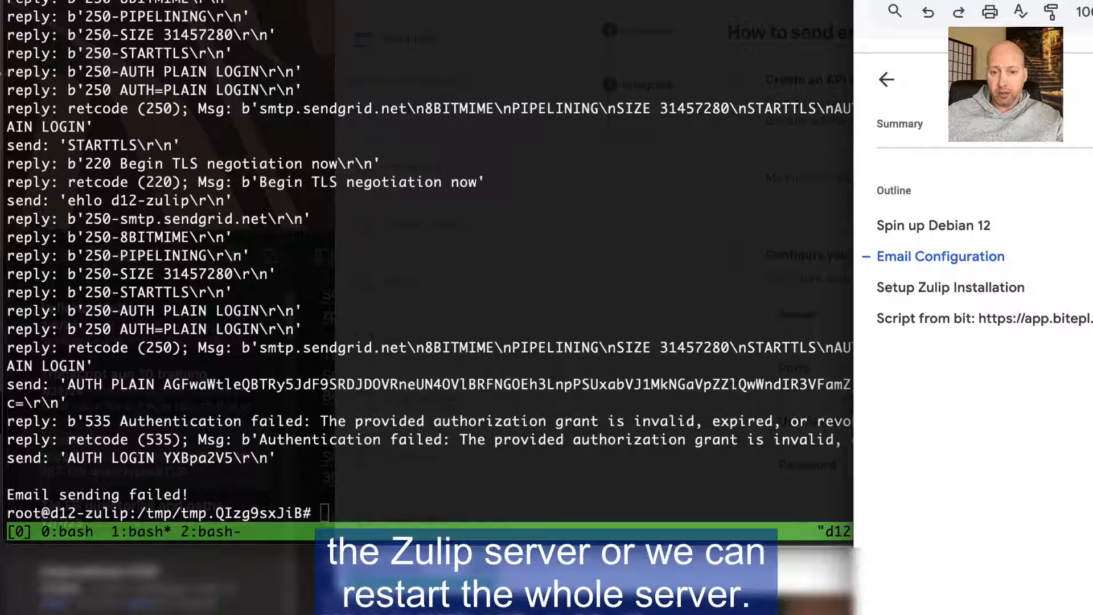
mouse_move(643, 464)
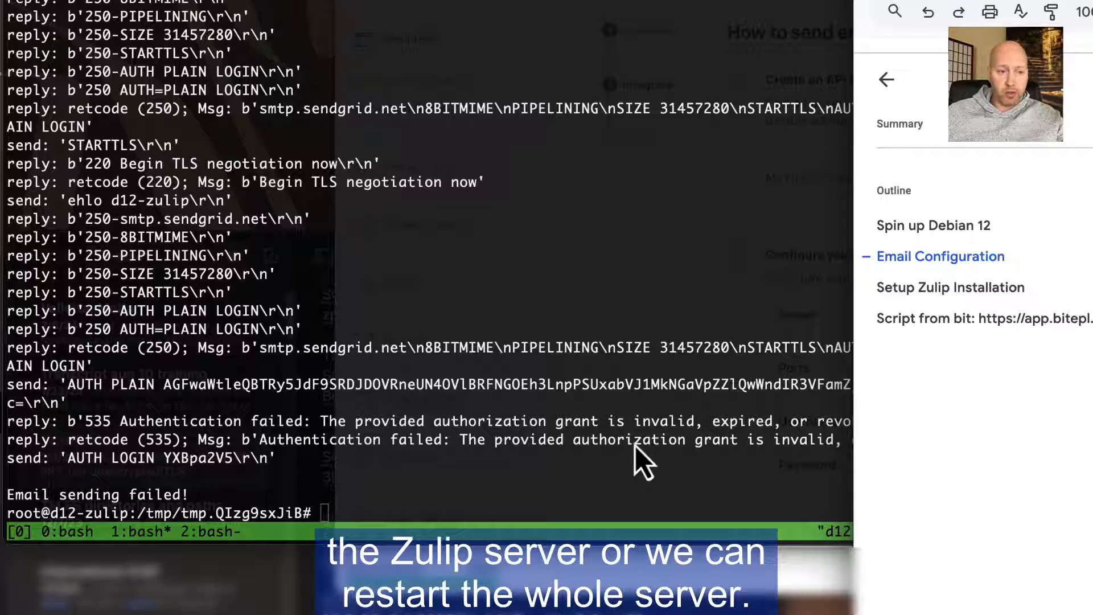
Enter the Zulip restart-server command as the zulip user after the 535 test-email failure
text(su zulip -c '/home/zulip/deployments/current/scripts/restart-server')
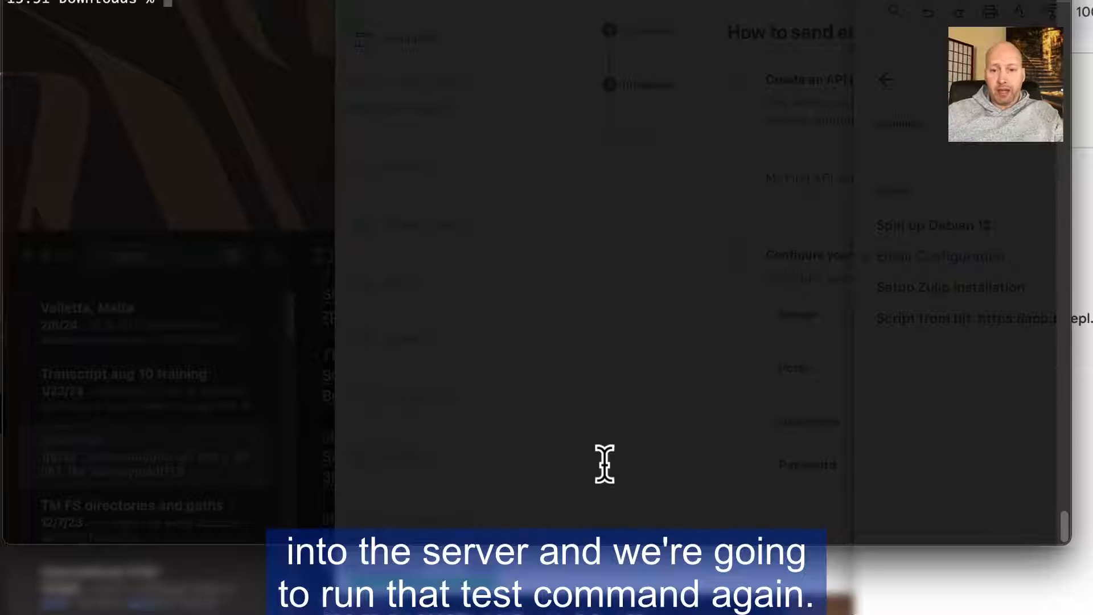
text(ssh root@144.126.215.104)
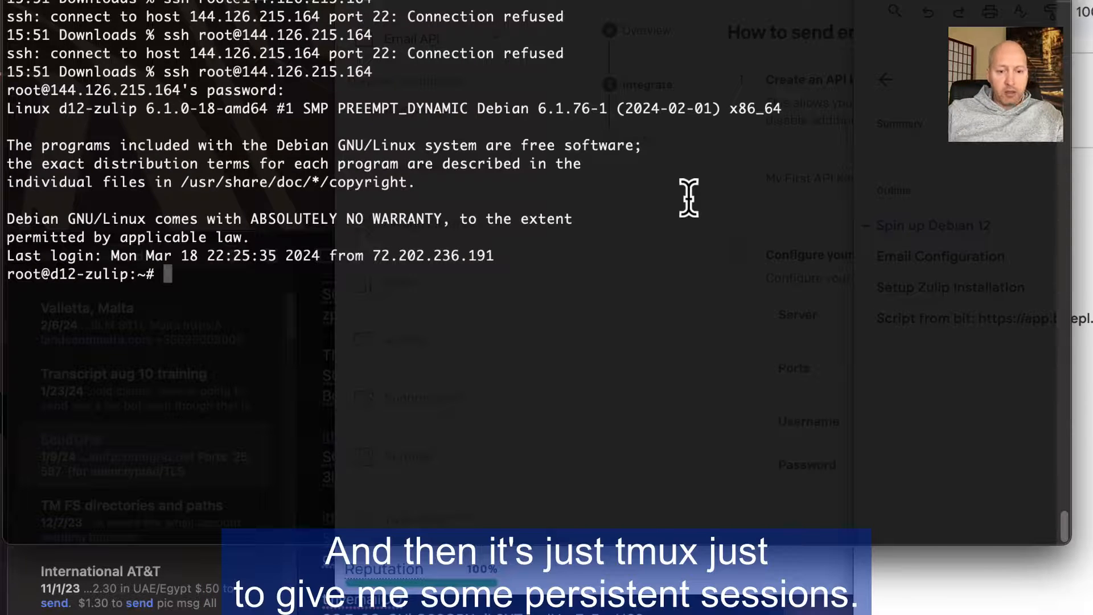
text(tmux)
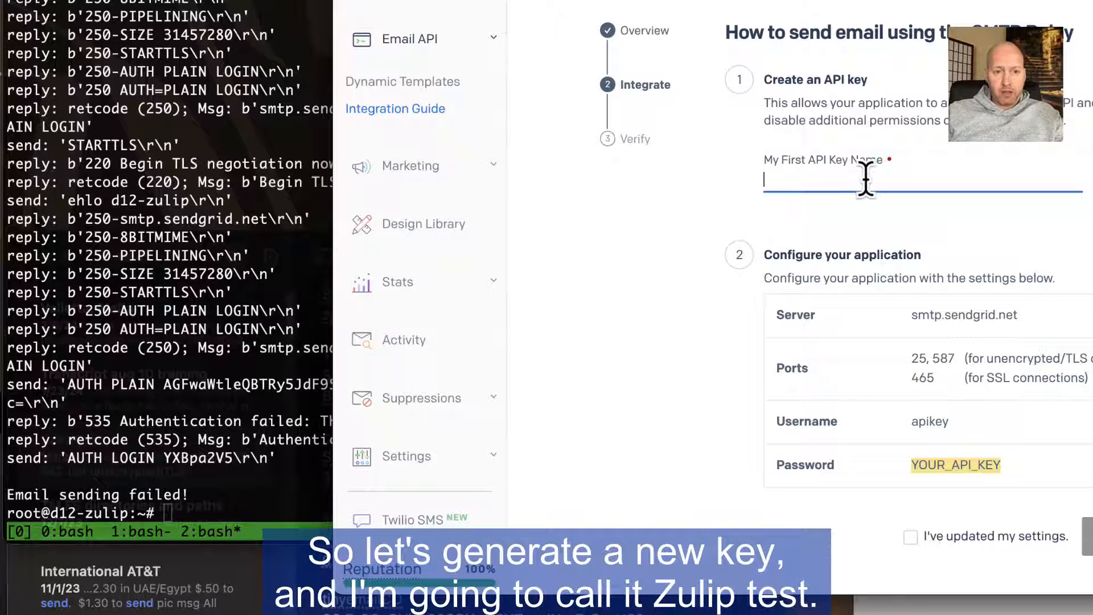
Name the new SendGrid API key 'zuplid' for the SMTP integration
text(zuplid)
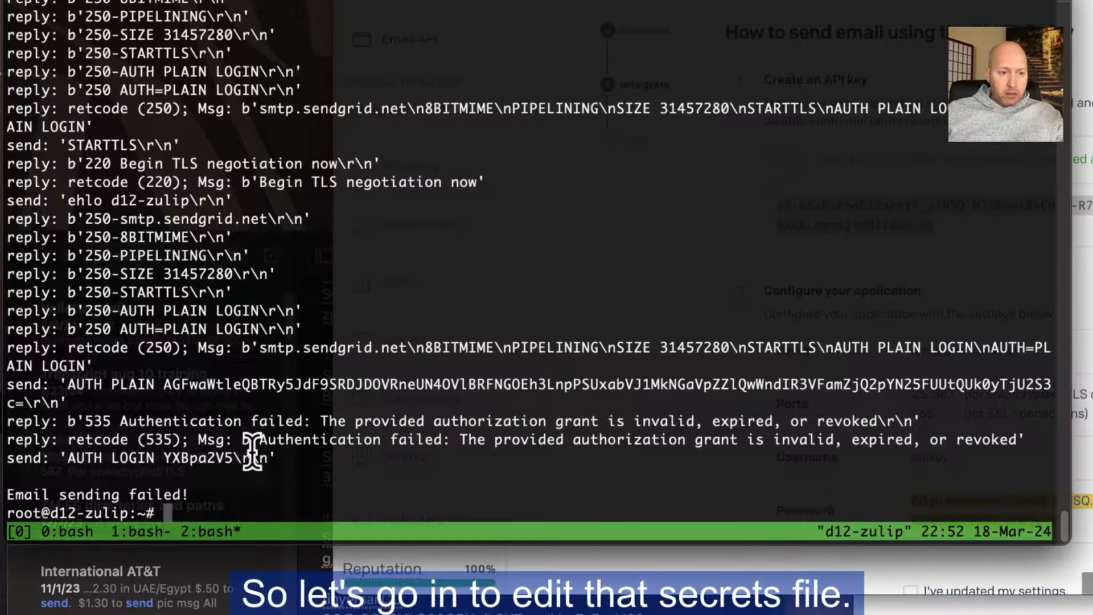
Reopen /etc/zulip/settings.py in vi for further editing
text(vi /etc/zulip/settings.py)
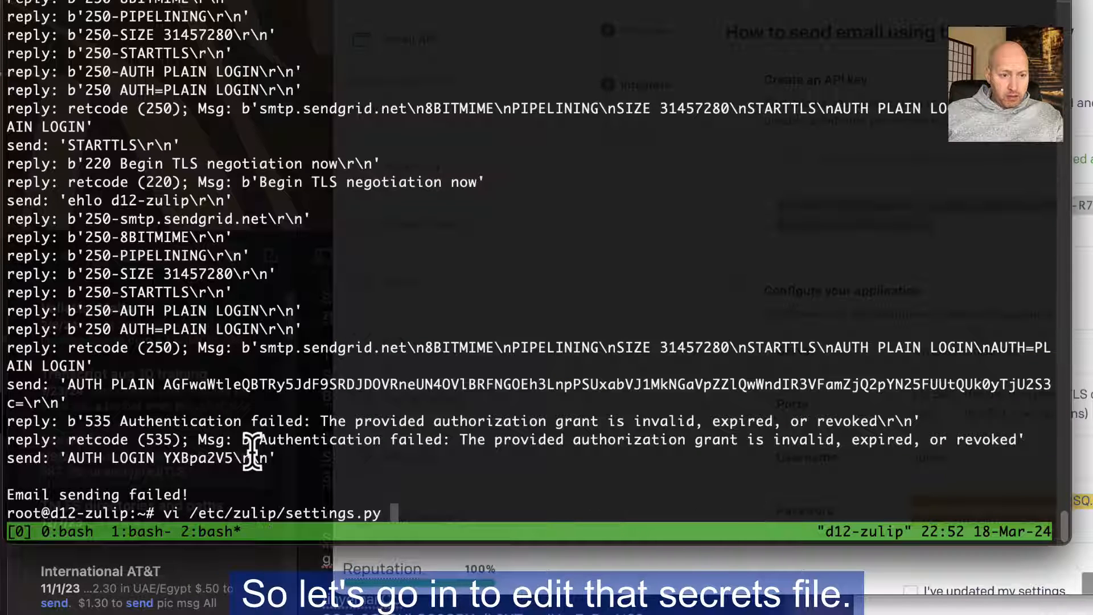
key(enter)
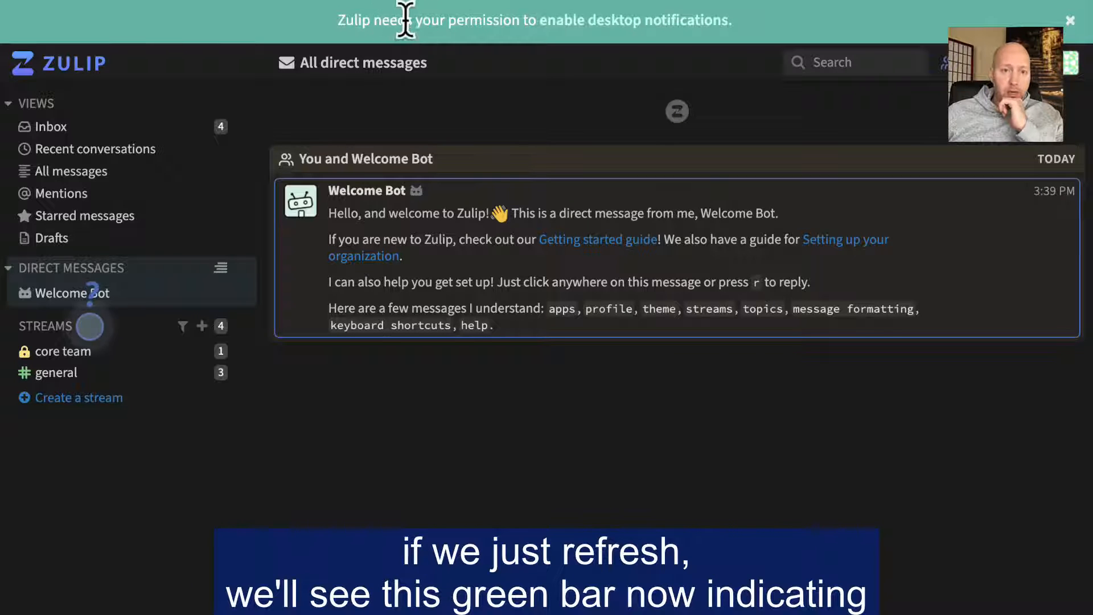
mouse_move(659, 19)
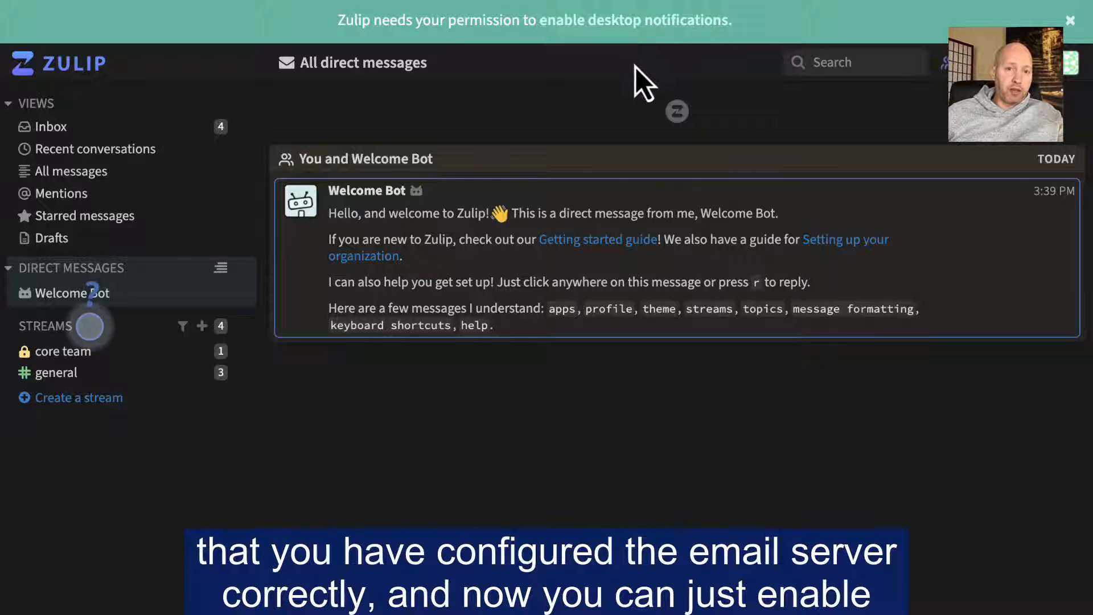
mouse_move(592, 80)
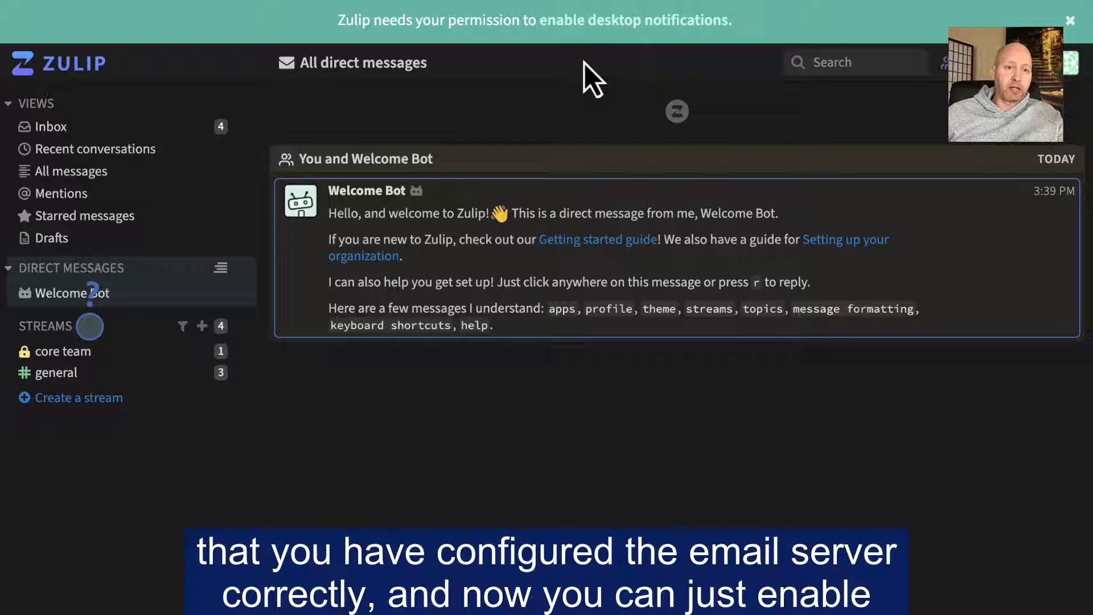
mouse_move(592, 20)
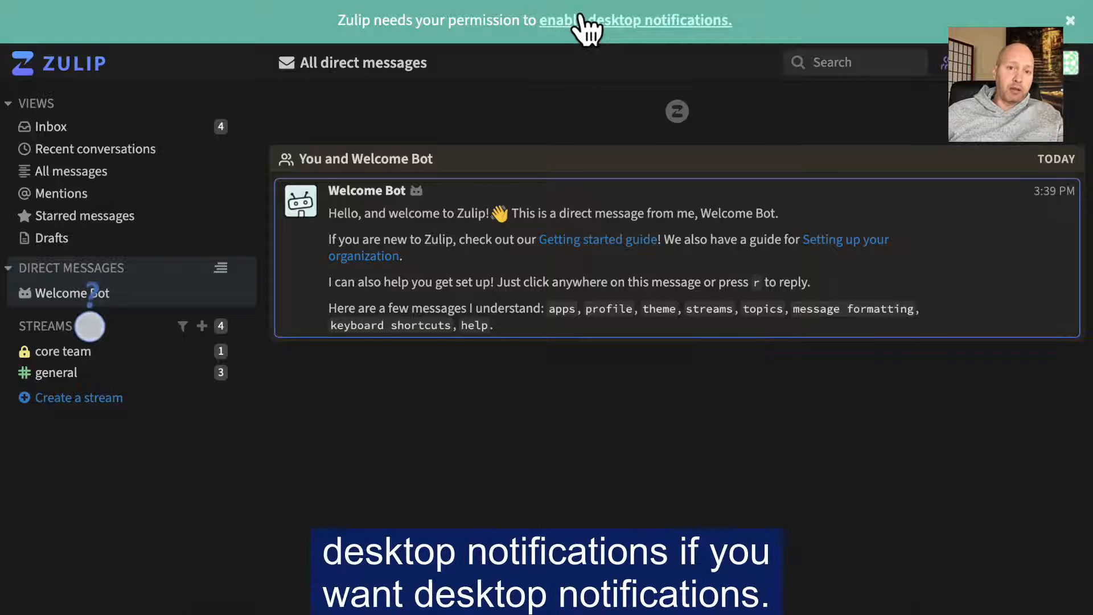
mouse_move(579, 76)
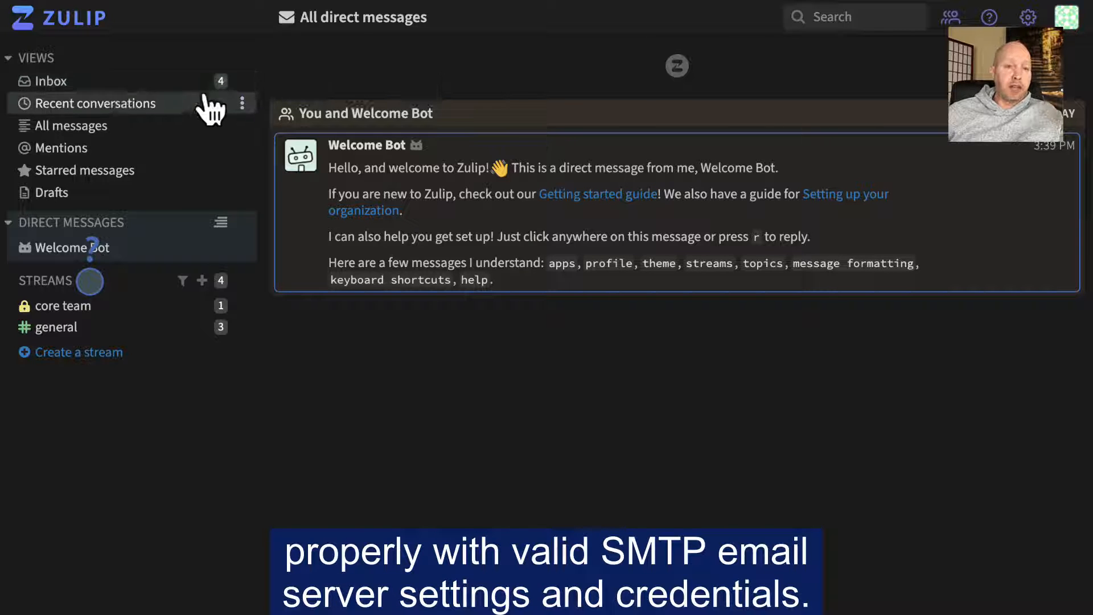
mouse_move(49, 81)
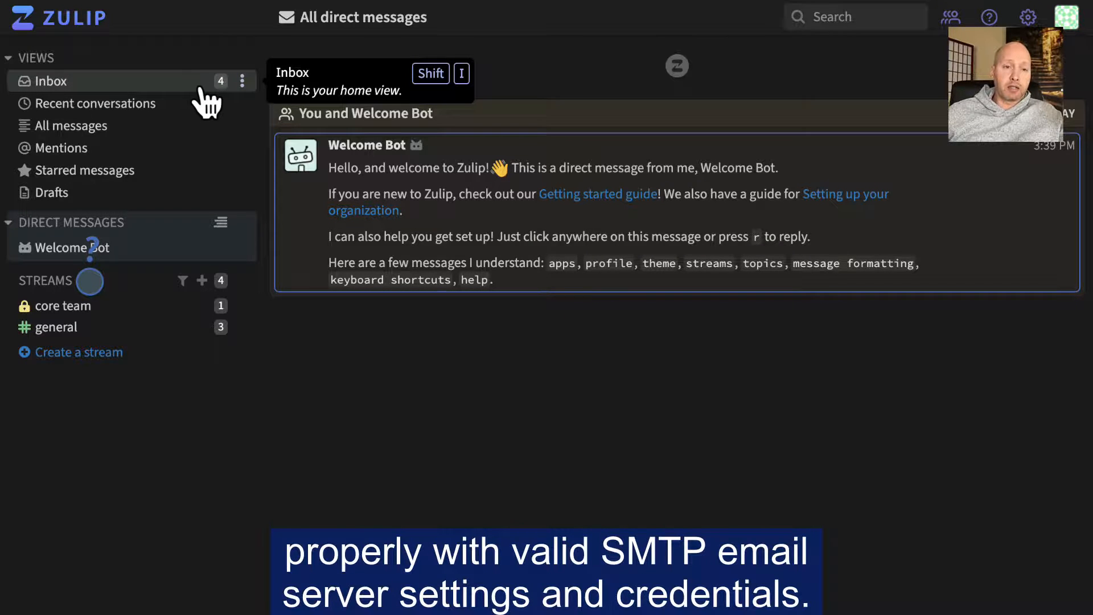